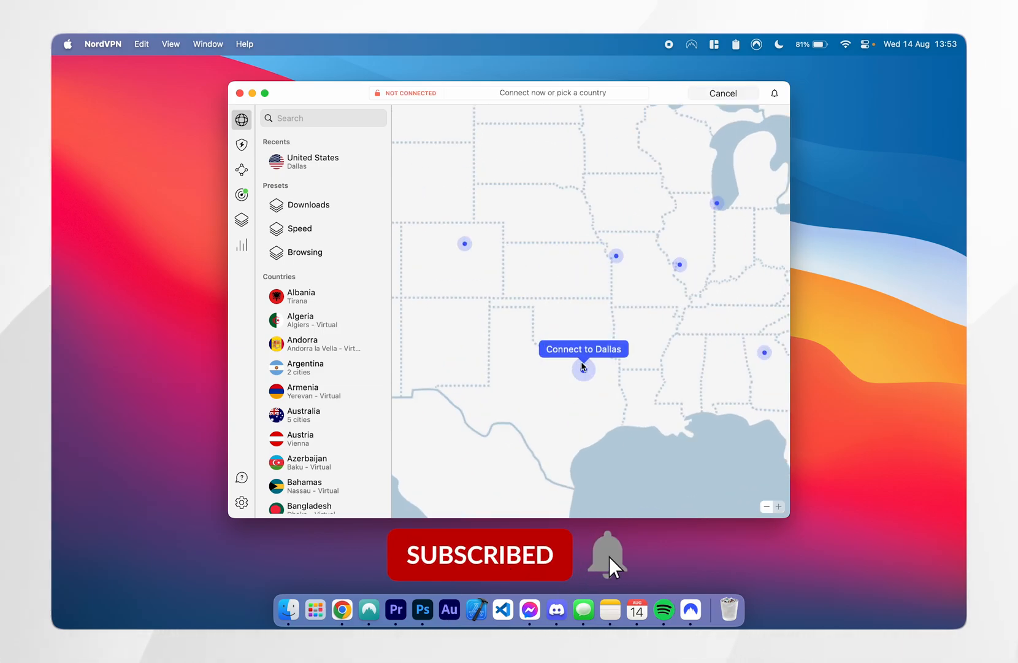
Step: Close the NordVPN window, leaving the empty macOS desktop
left_click(582, 366)
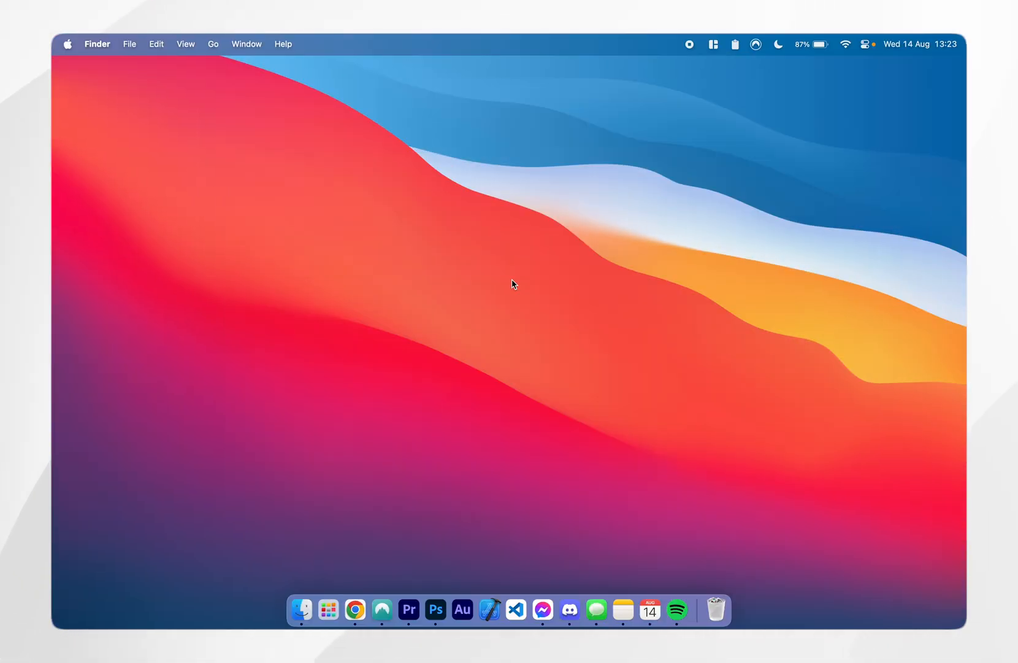
Step: Launch Google Chrome from the Dock onto the nordvpn.com homepage
left_click(354, 609)
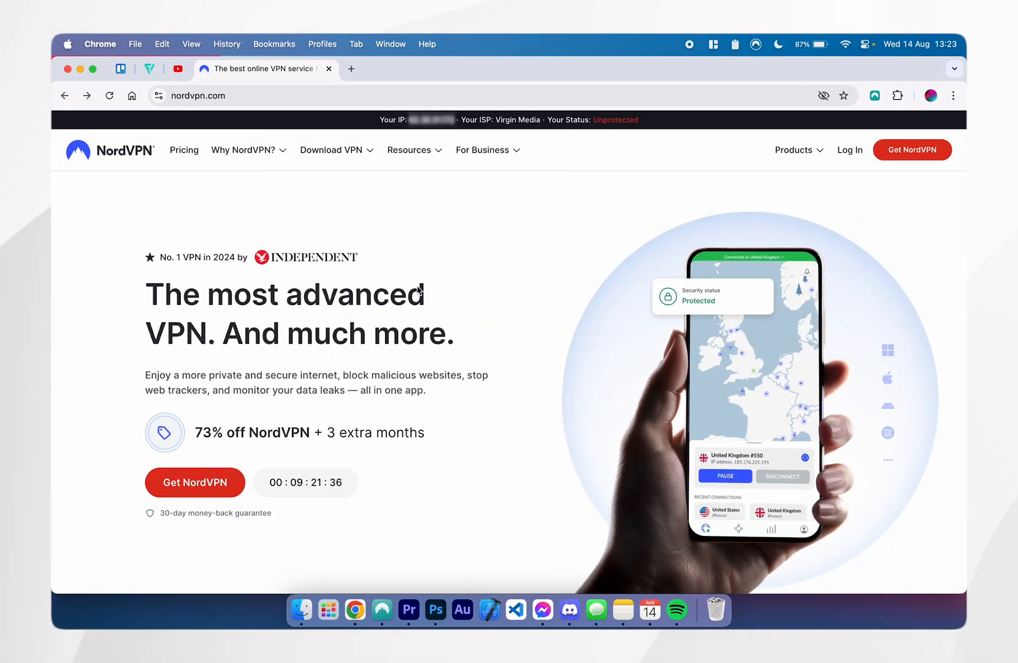
mouse_move(480, 294)
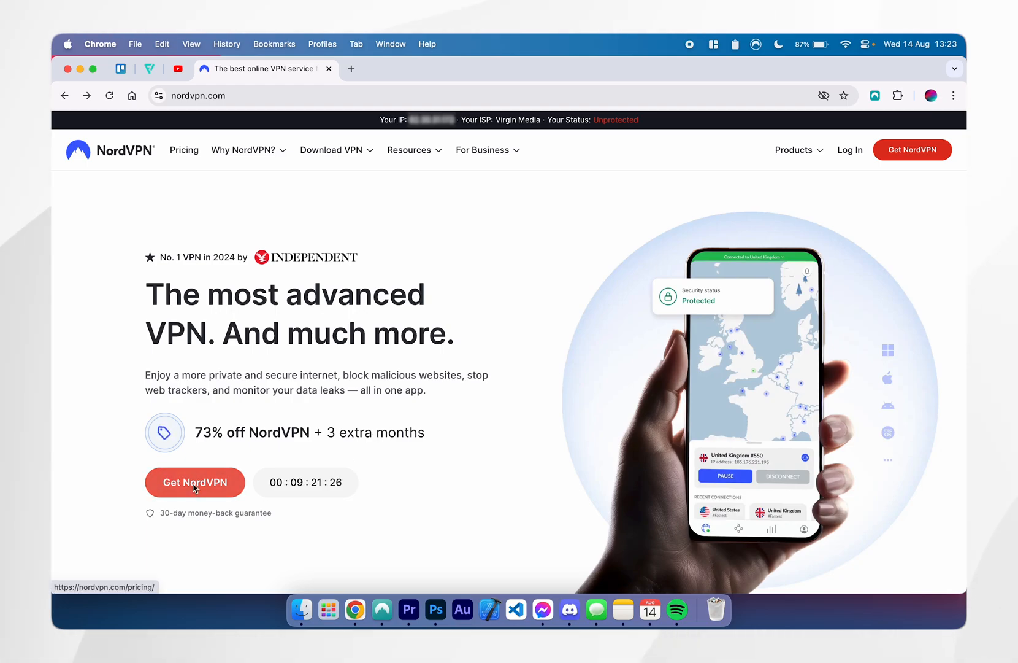
Step: On the Get NordVPN pricing page, compare 1-month prices, then show 2-year plans
left_click(195, 482)
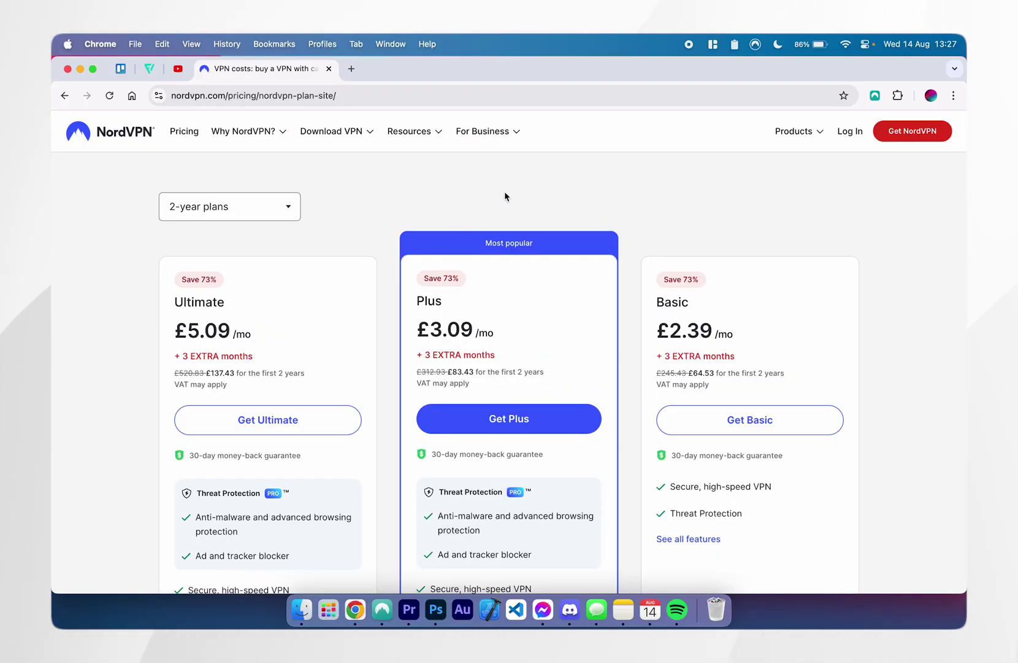
left_click(229, 207)
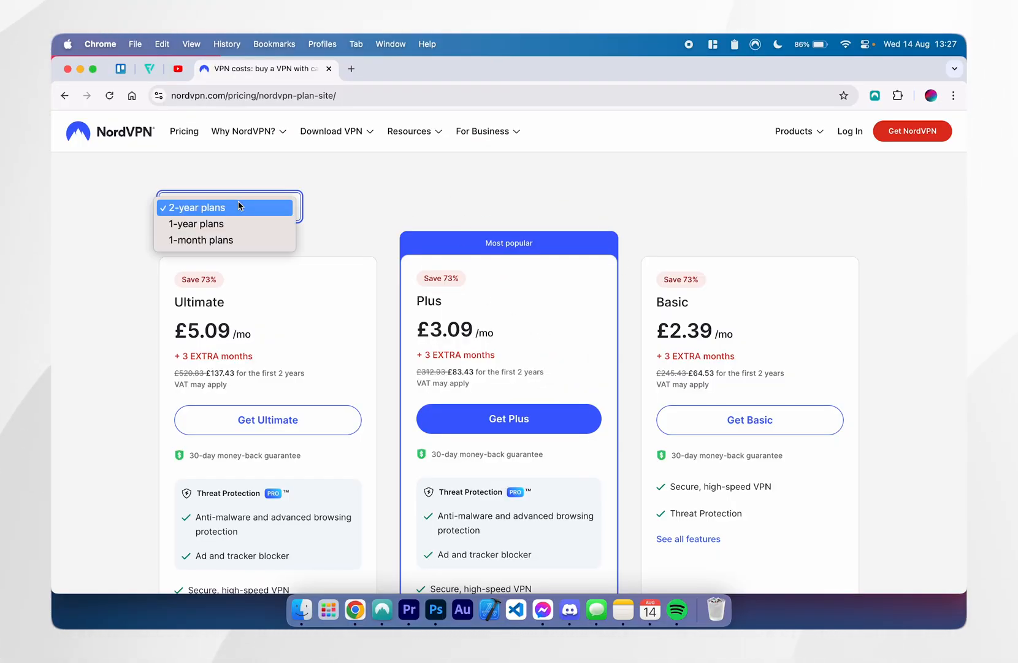
left_click(201, 240)
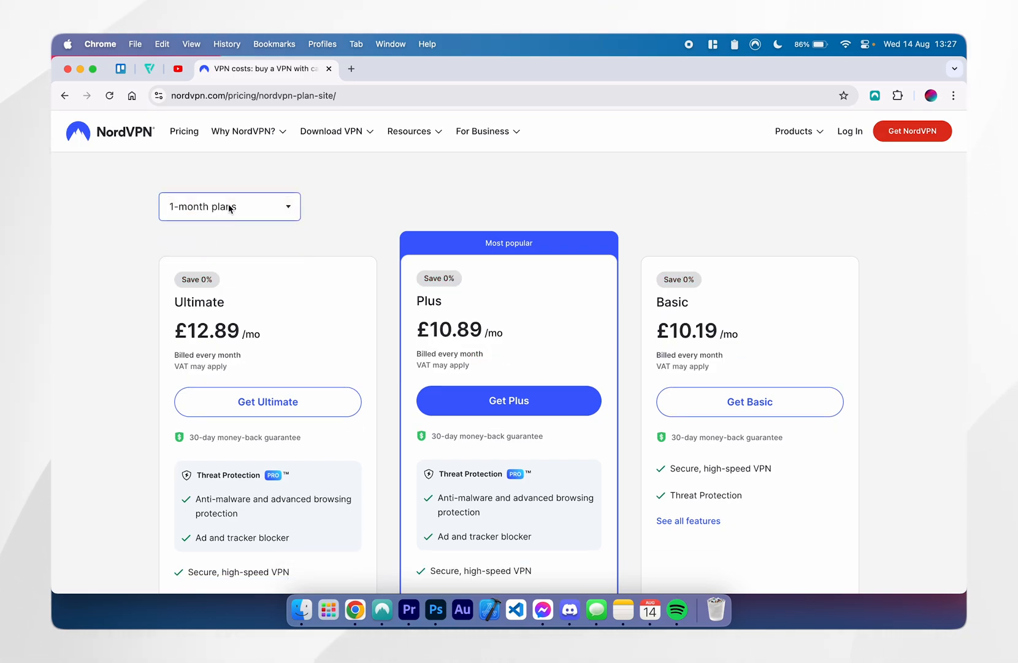
left_click(229, 206)
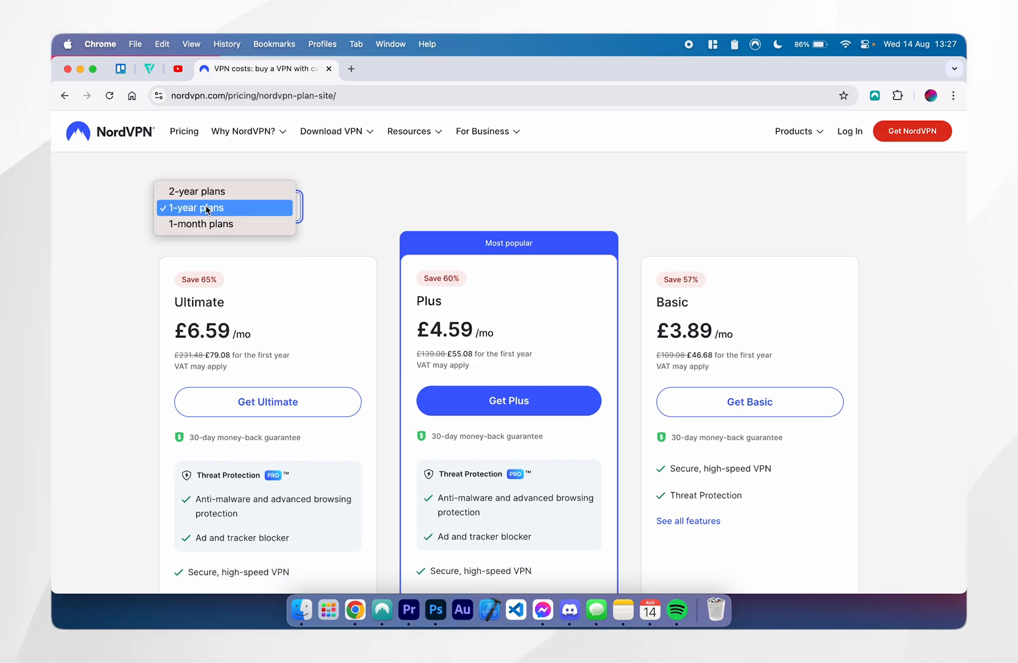
left_click(195, 190)
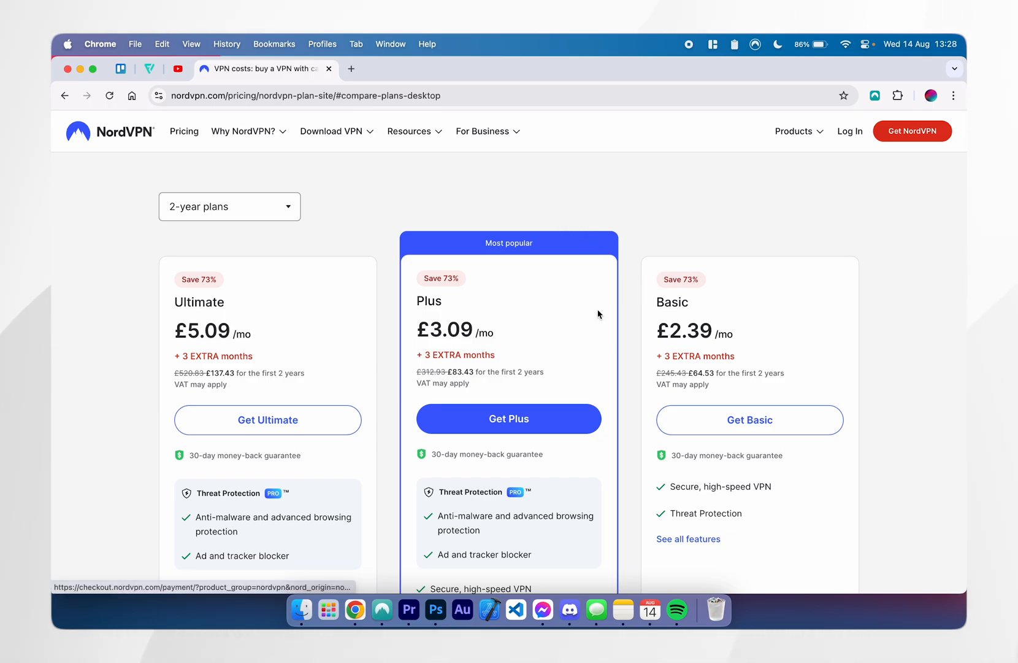
scroll("down", 3)
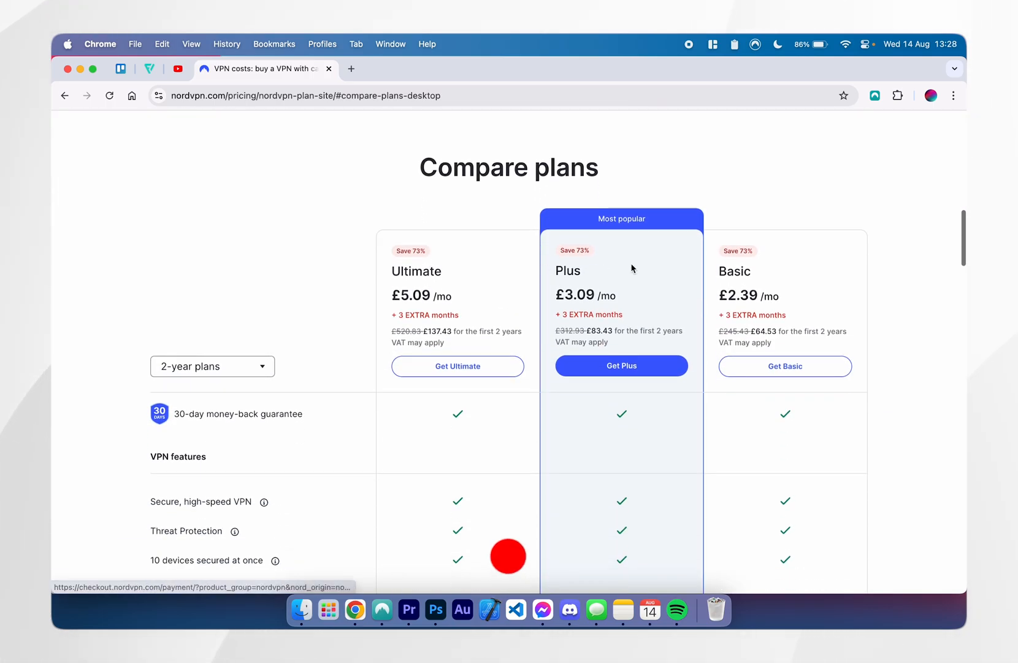
scroll("down", 3)
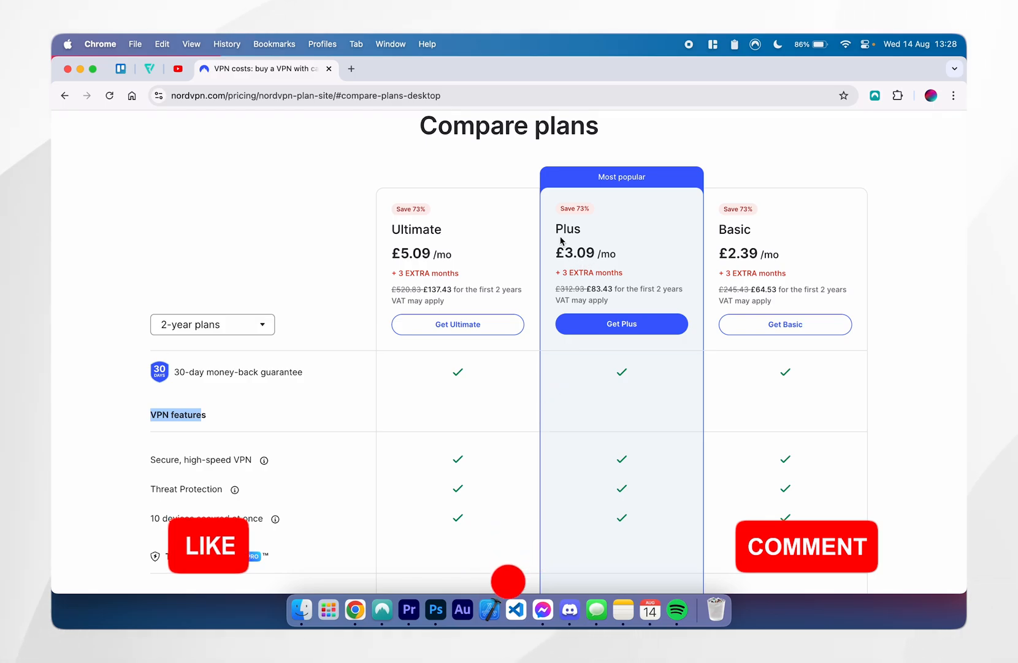
scroll("down", 3)
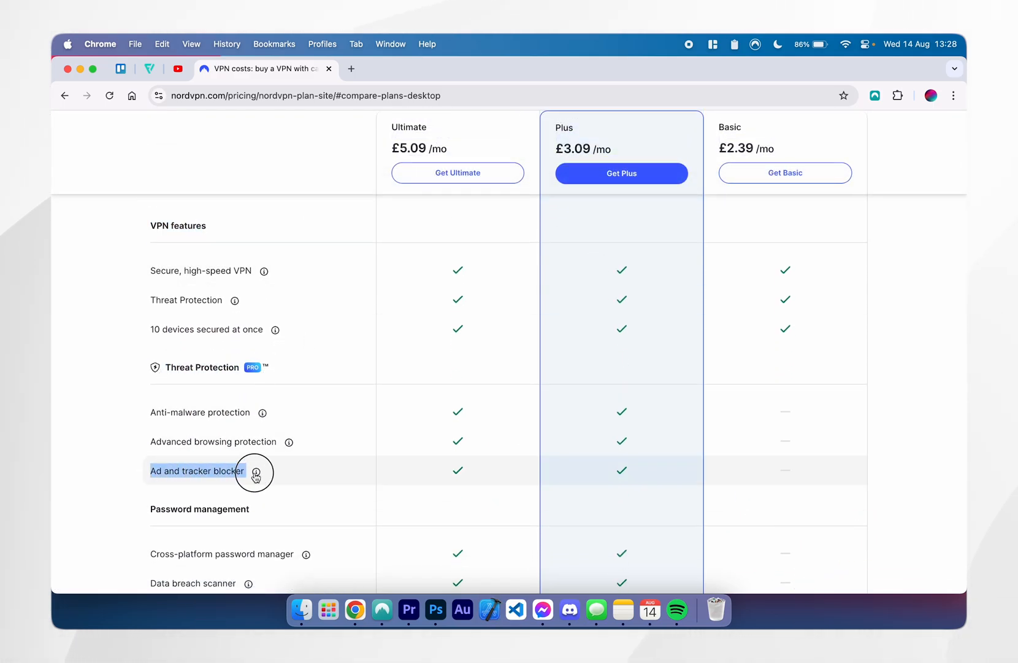
scroll("down", 3)
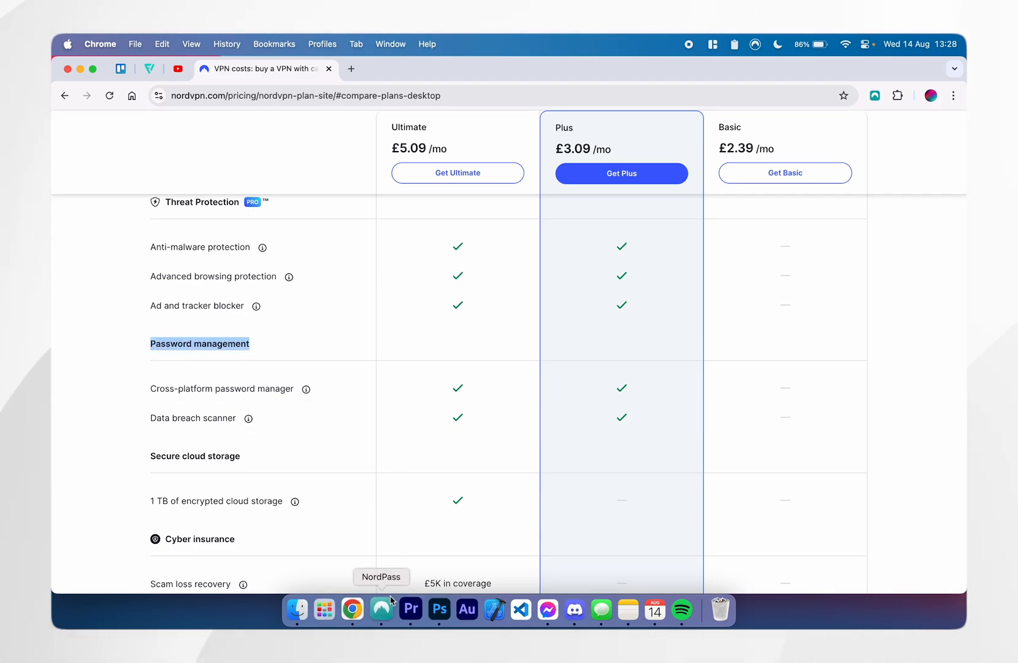
mouse_move(398, 194)
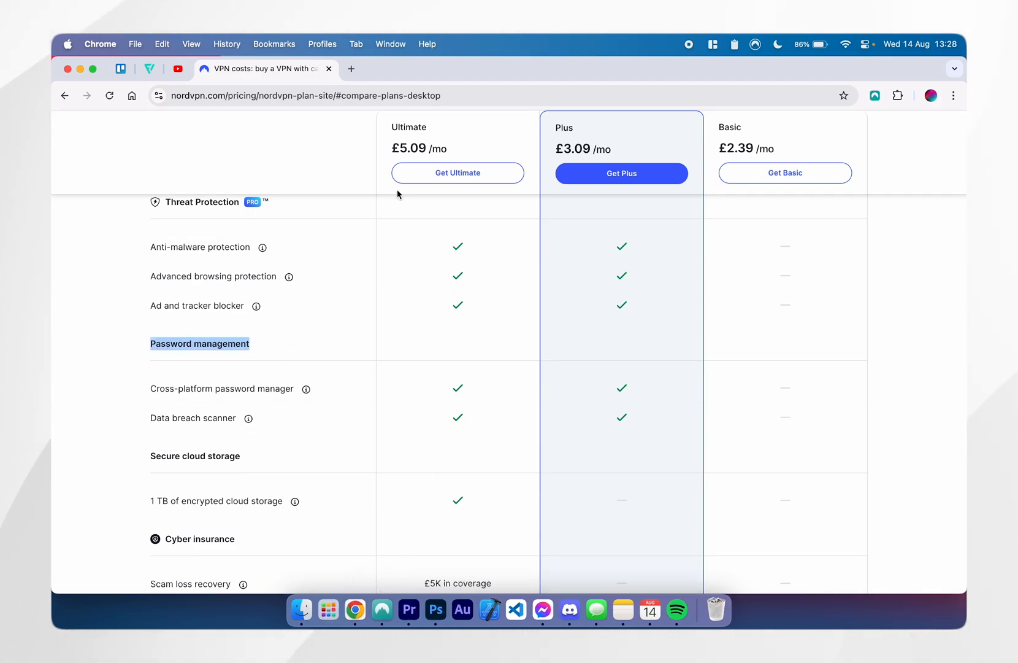
scroll("down", 3)
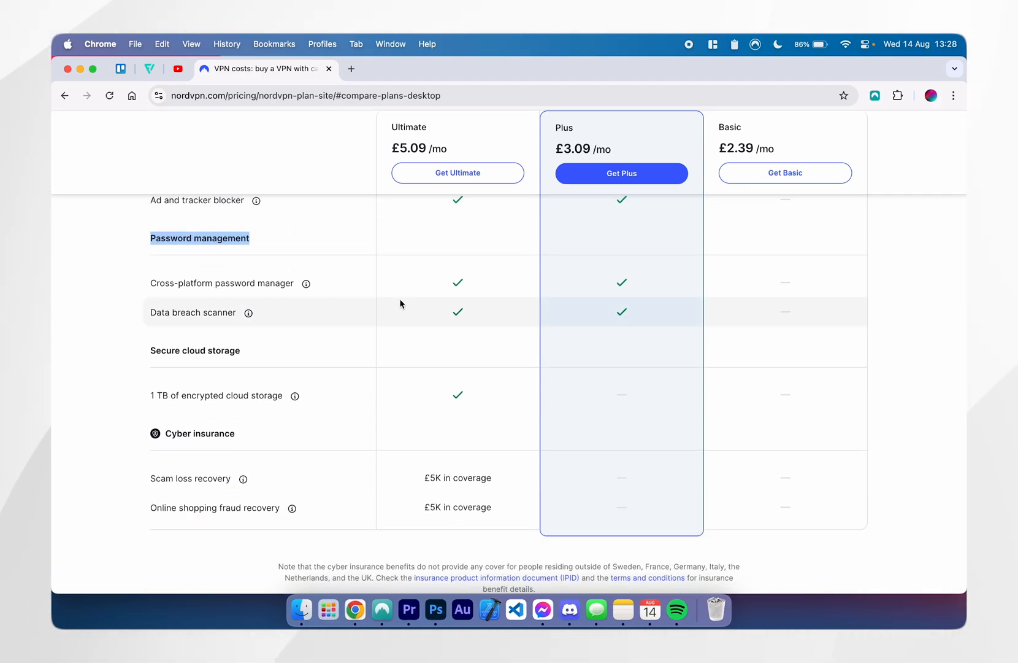
mouse_move(155, 397)
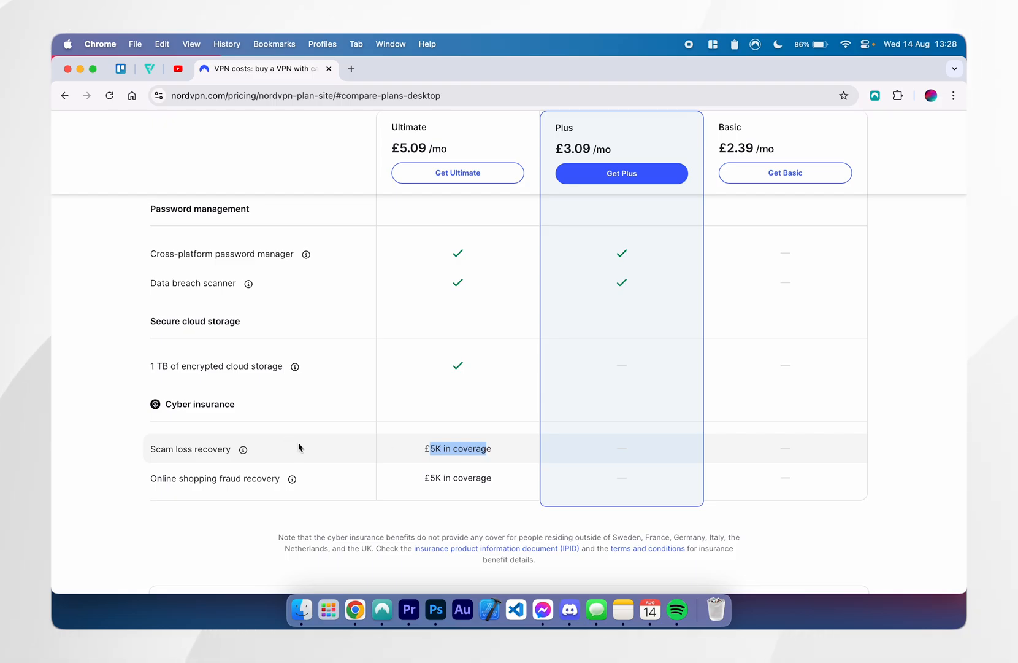
mouse_move(244, 449)
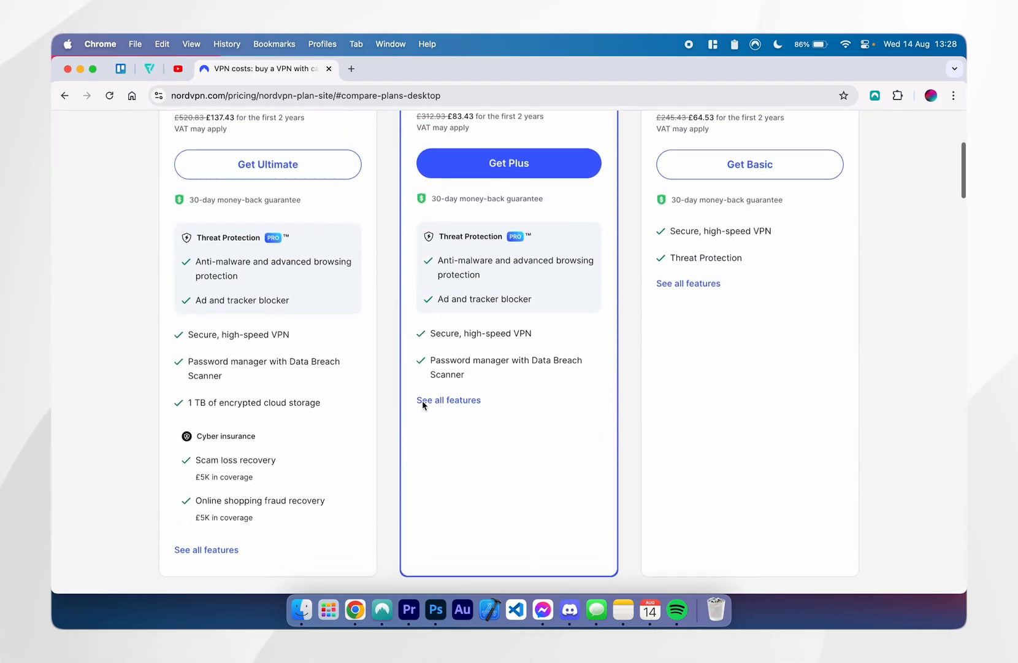
Step: Return from the pricing page to the nordvpn.com homepage
scroll("up", 3)
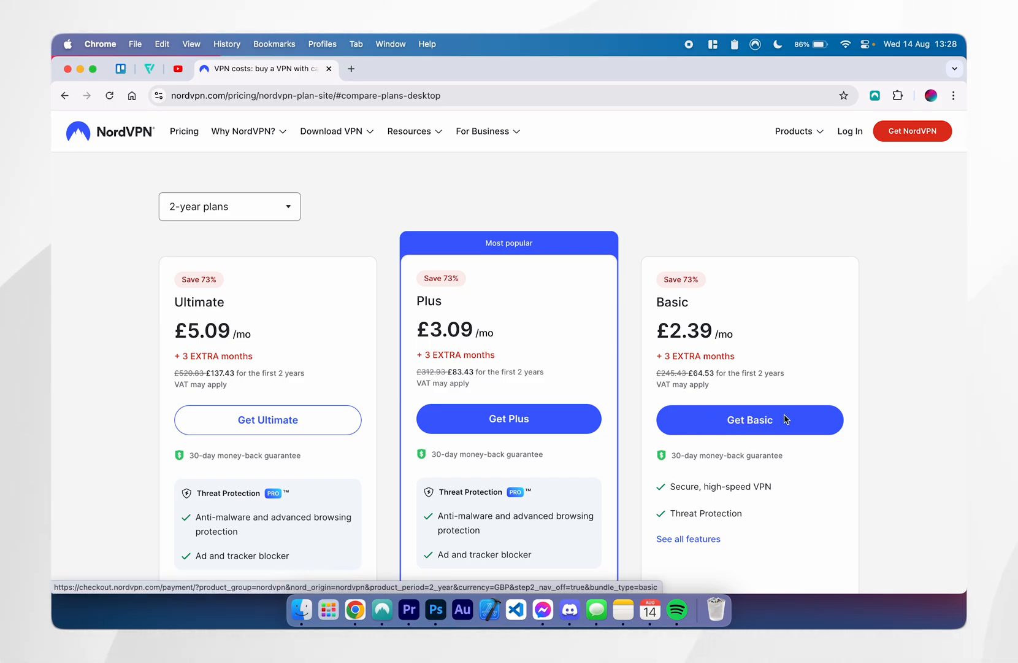
left_click(110, 131)
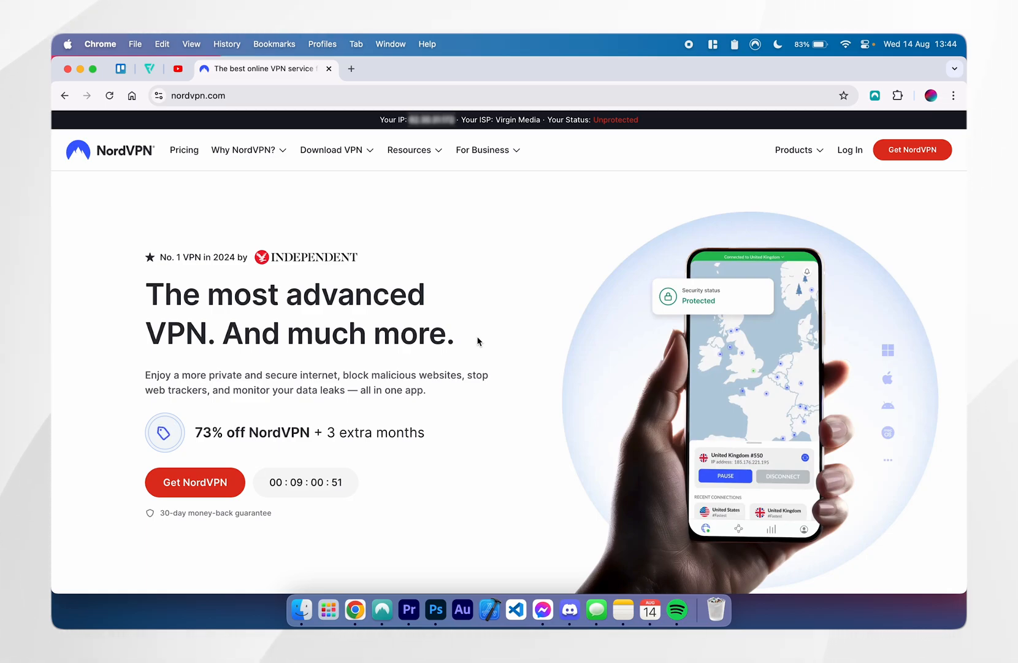
mouse_move(353, 194)
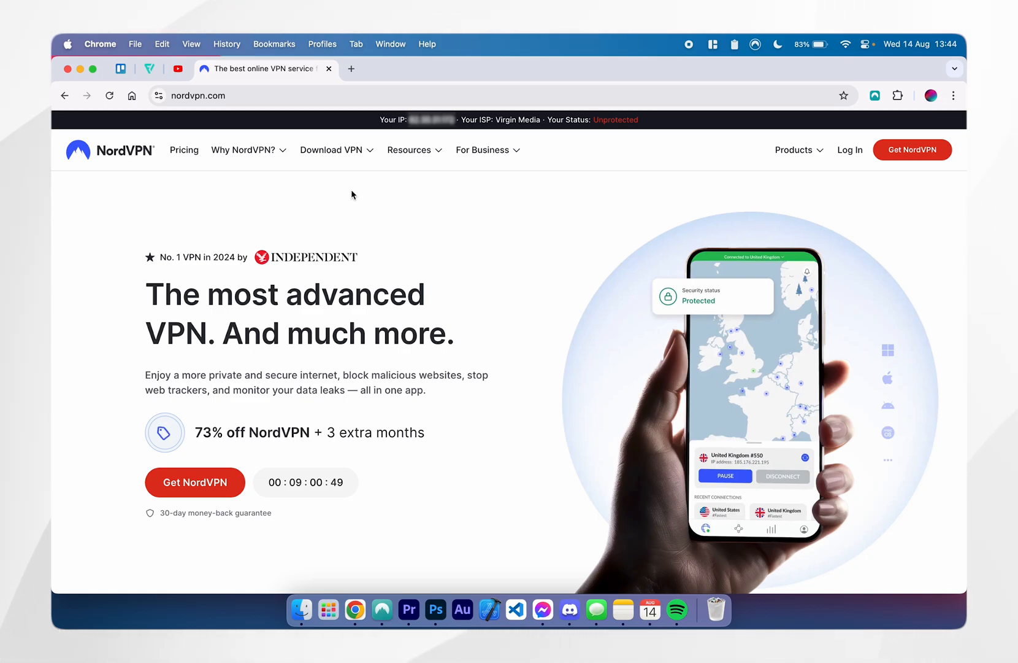
Step: Download the macOS NordVPN installer via Download VPN > macOS and save NordVPN.pkg to the Desktop
left_click(332, 149)
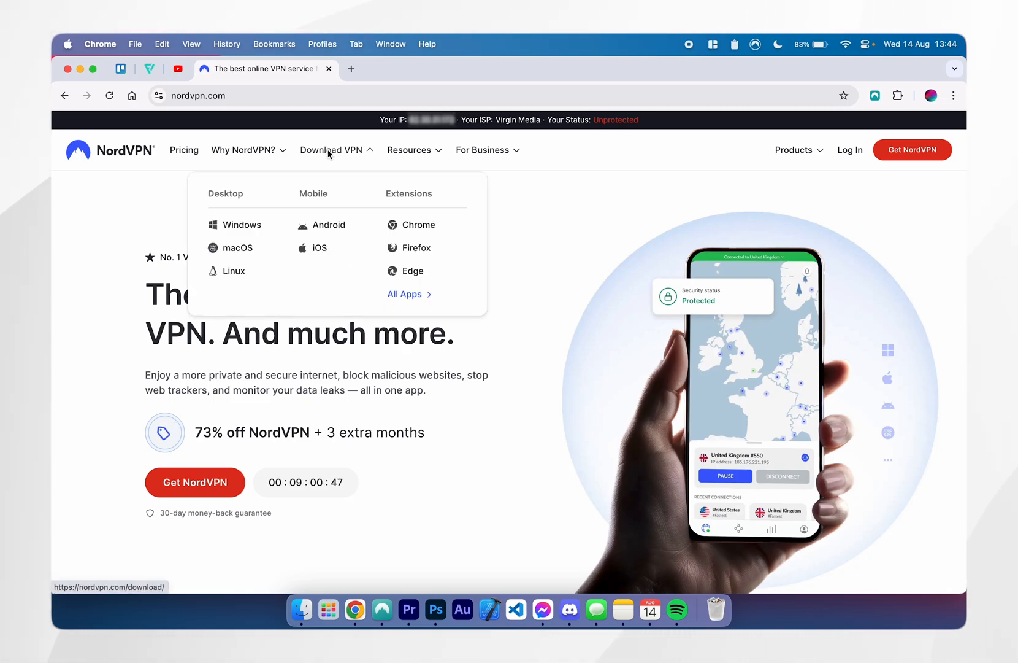
mouse_move(237, 248)
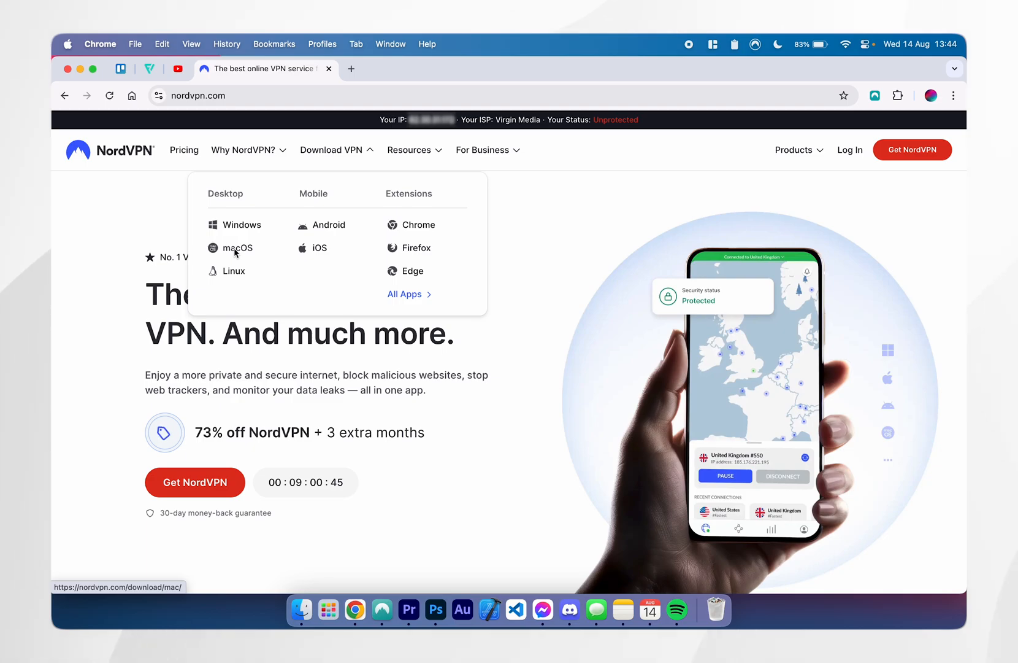
left_click(239, 247)
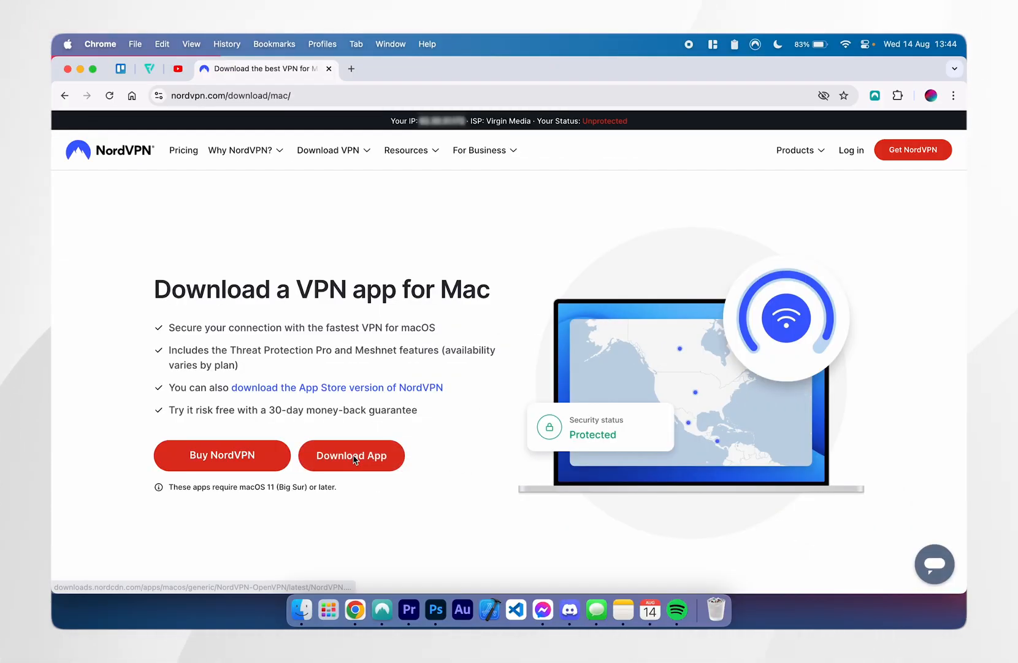
left_click(351, 454)
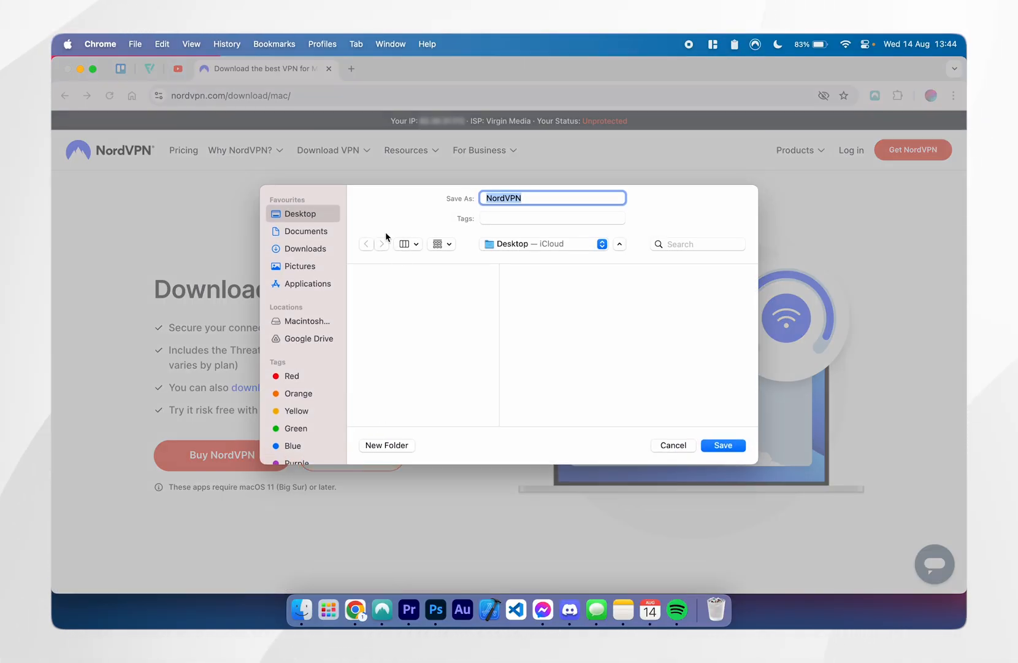
mouse_move(373, 242)
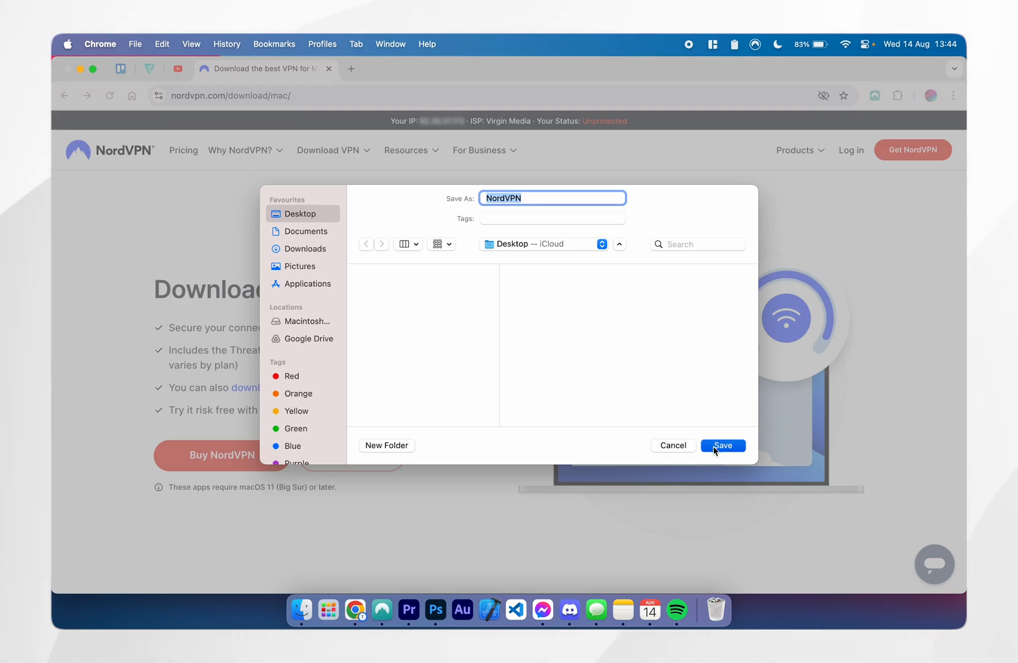
left_click(722, 445)
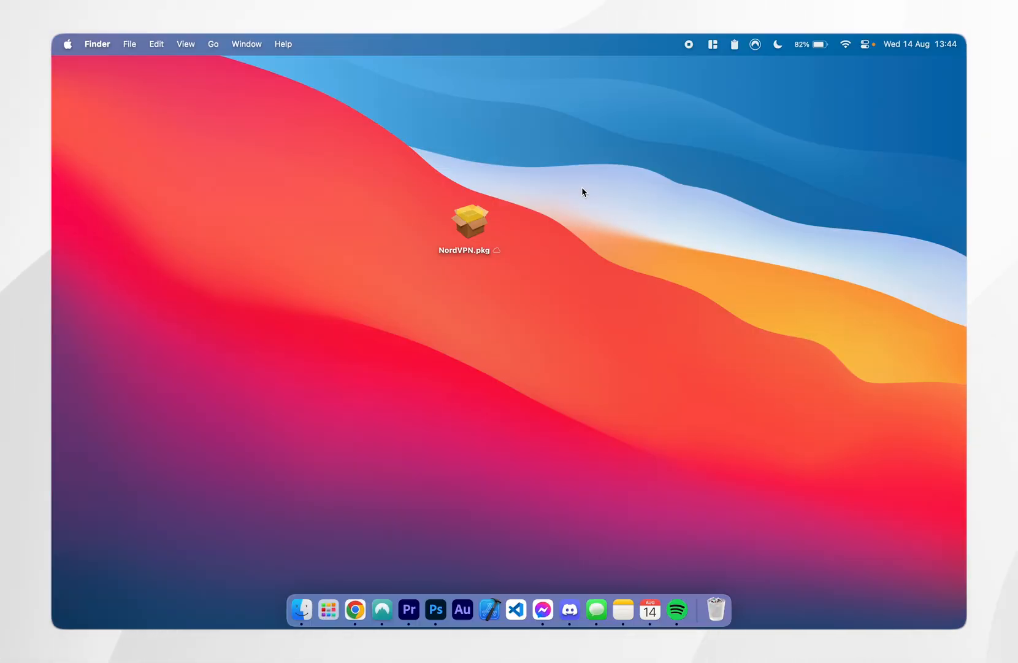
mouse_move(534, 232)
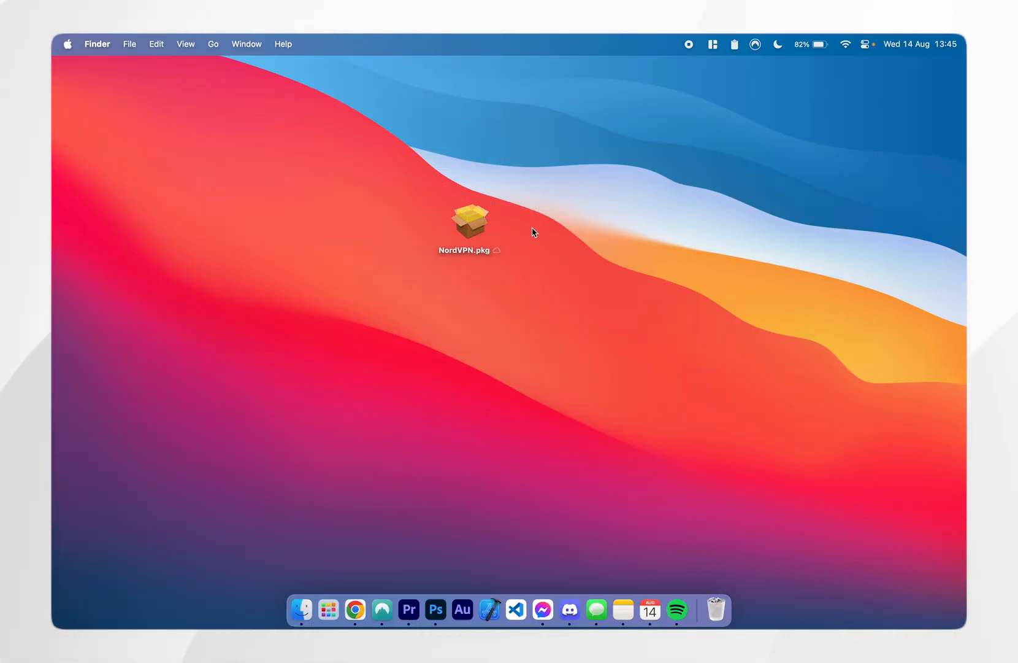
Step: Run NordVPN.pkg, install for all users on Macintosh HD, authorised with the administrator password
double_click(469, 221)
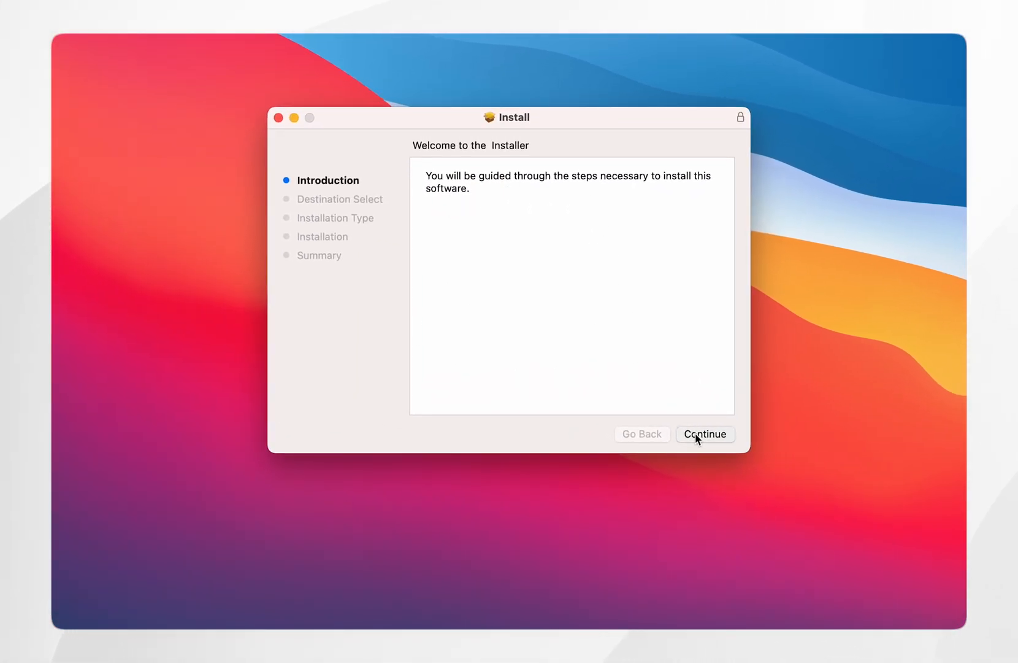
left_click(705, 433)
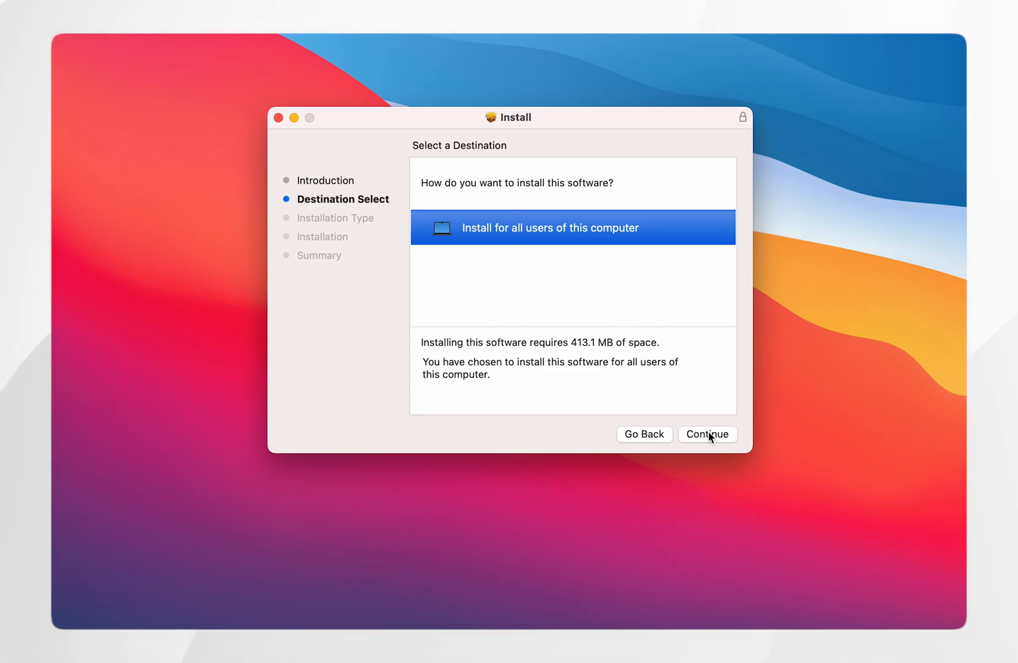
left_click(707, 433)
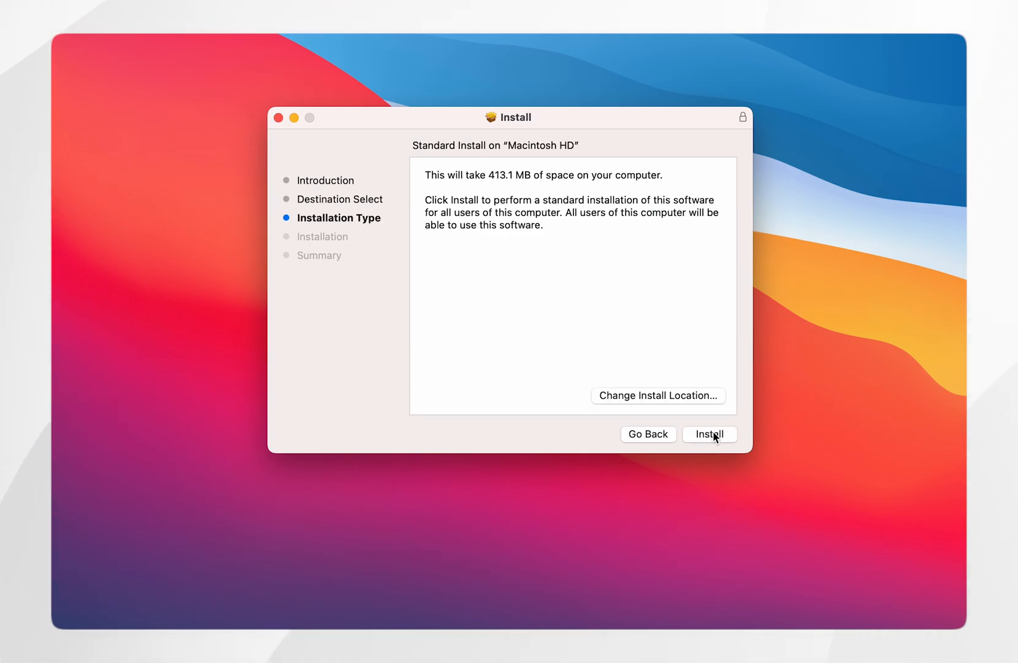
left_click(710, 434)
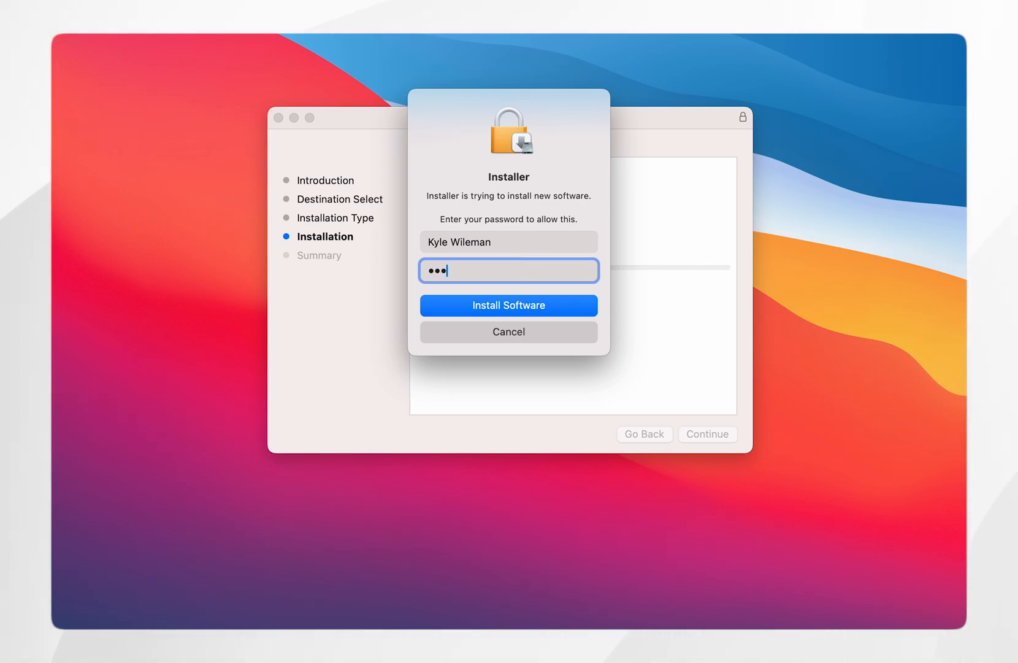
type("•")
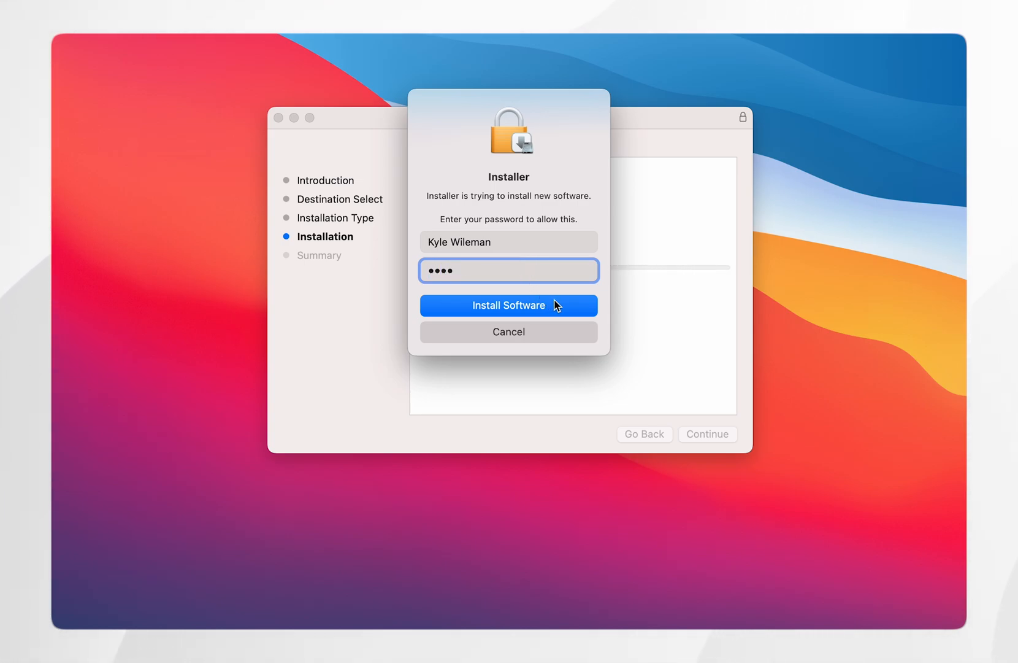
left_click(508, 305)
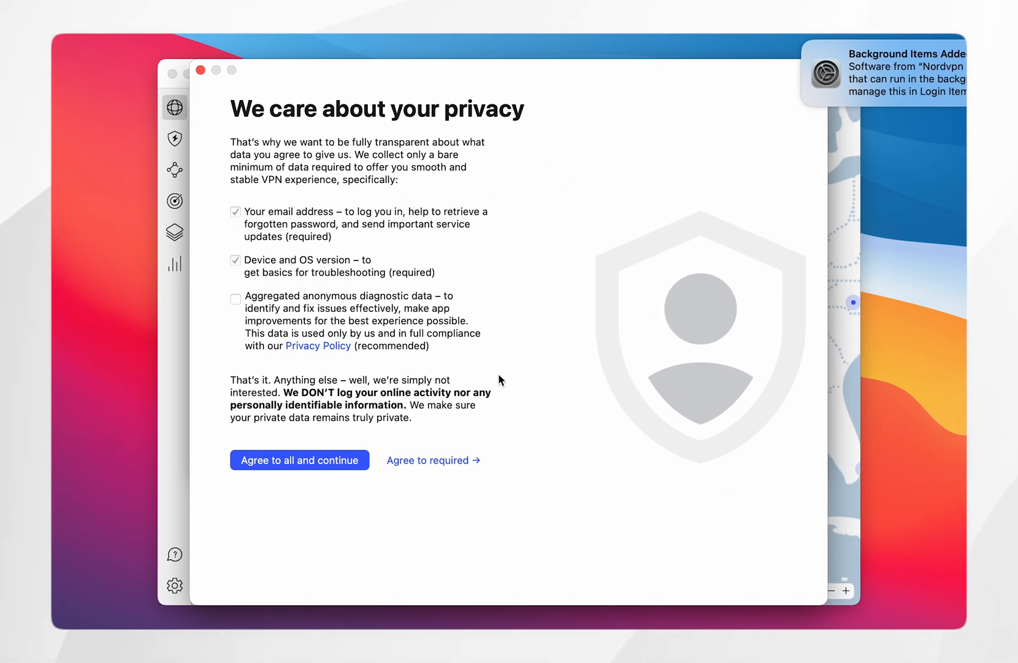
mouse_move(581, 345)
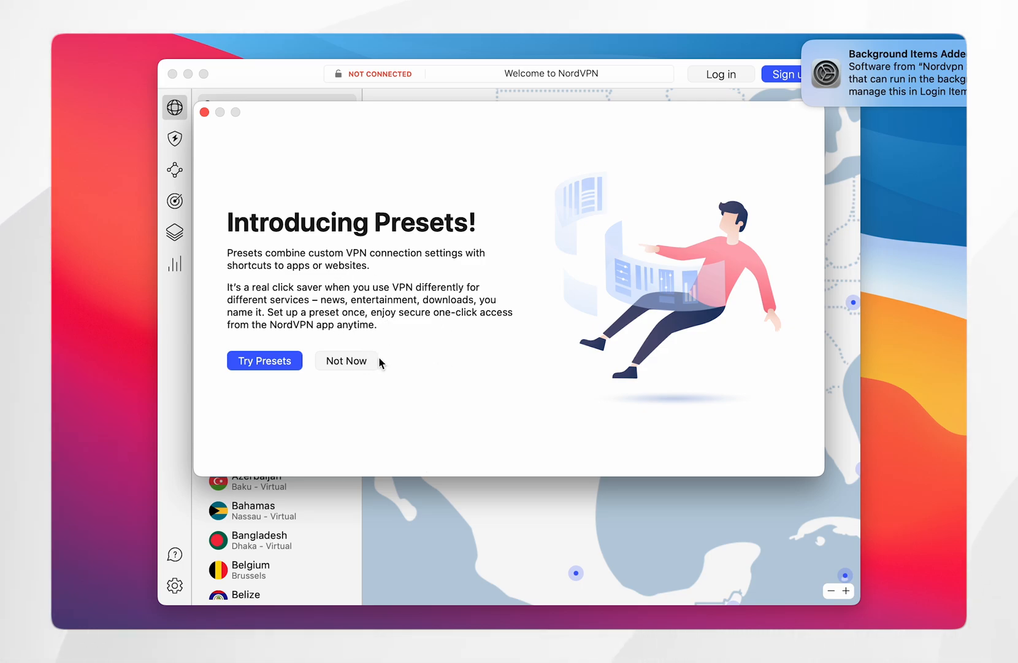
Step: Dismiss the Introducing Presets screen with Not Now, reaching the main map window
left_click(346, 360)
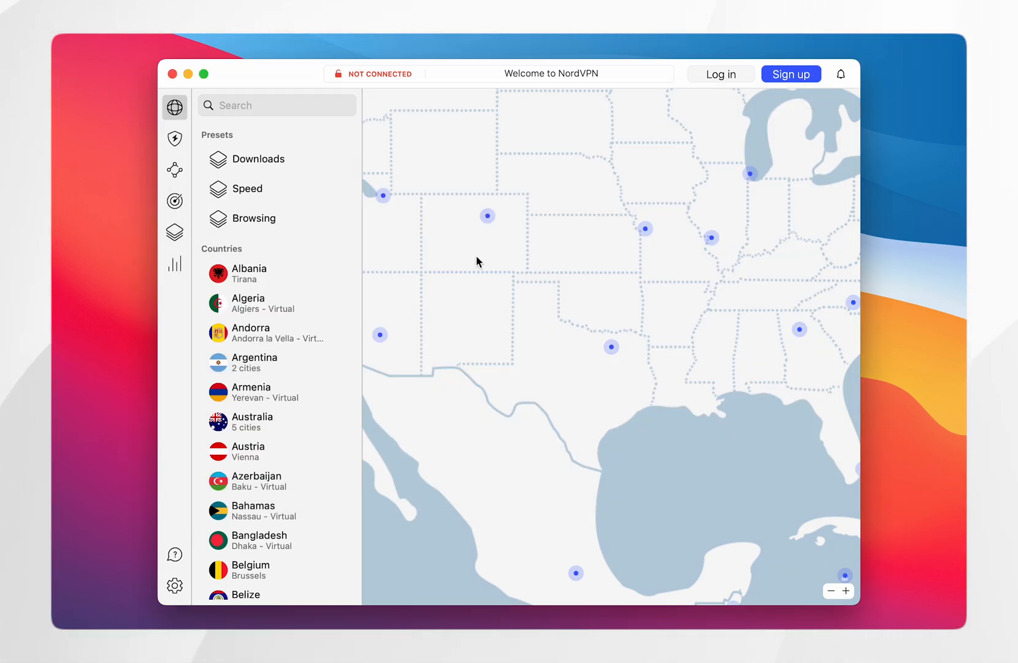
mouse_move(447, 267)
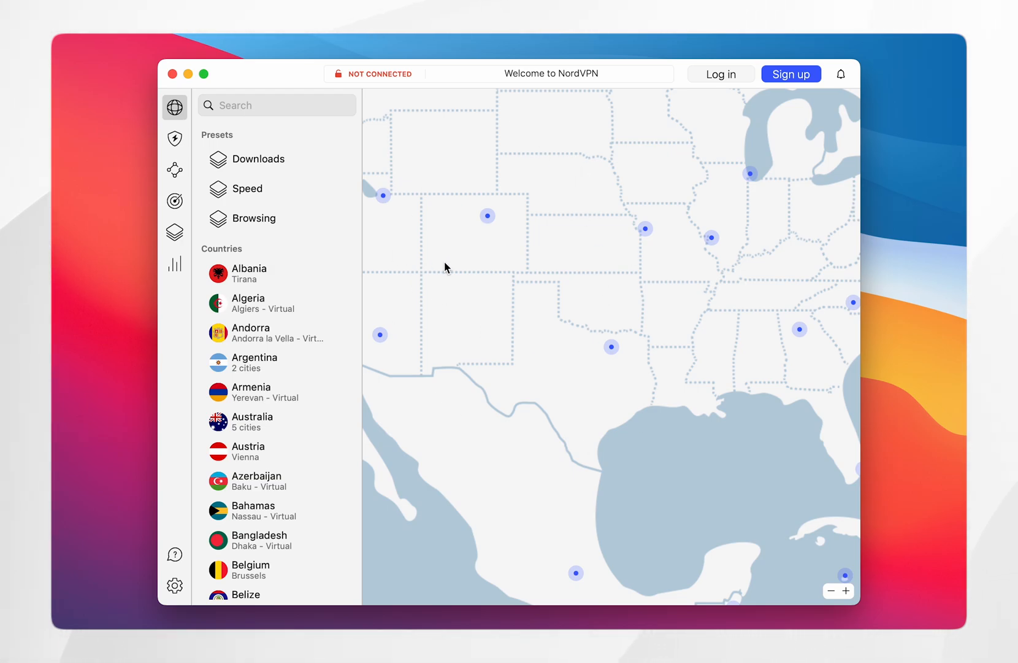
mouse_move(719, 73)
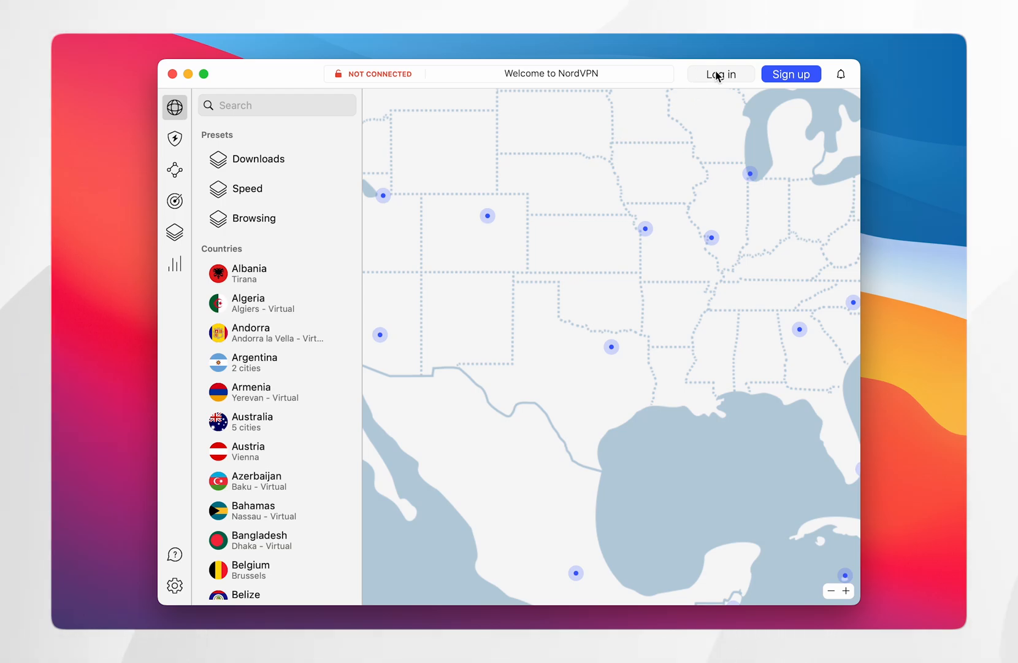
Step: Log in to the NordVPN account so the app is ready to connect
left_click(720, 73)
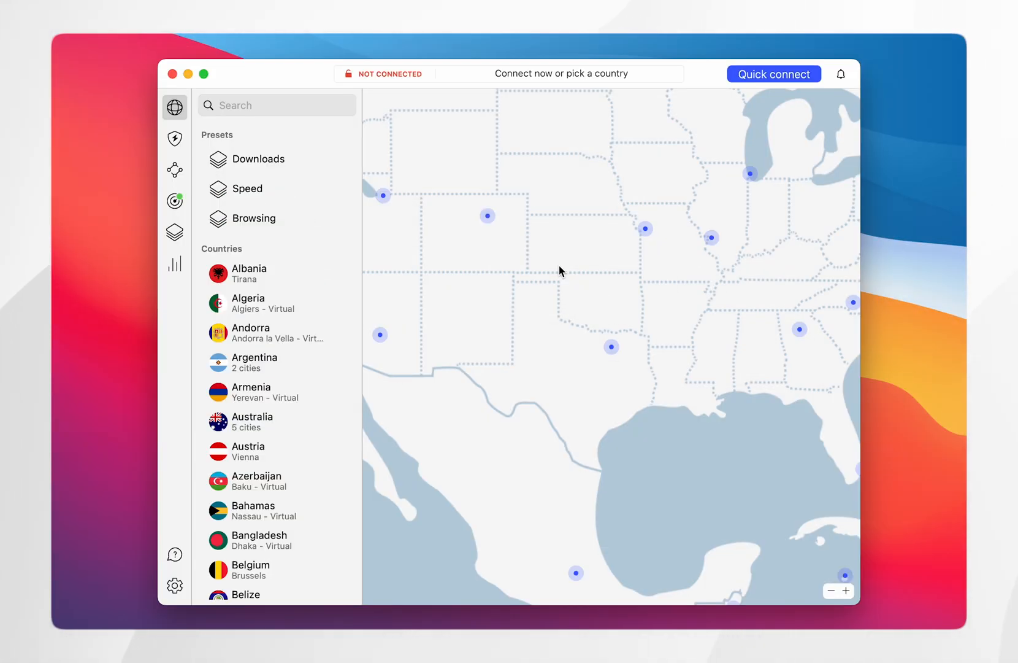
mouse_move(660, 348)
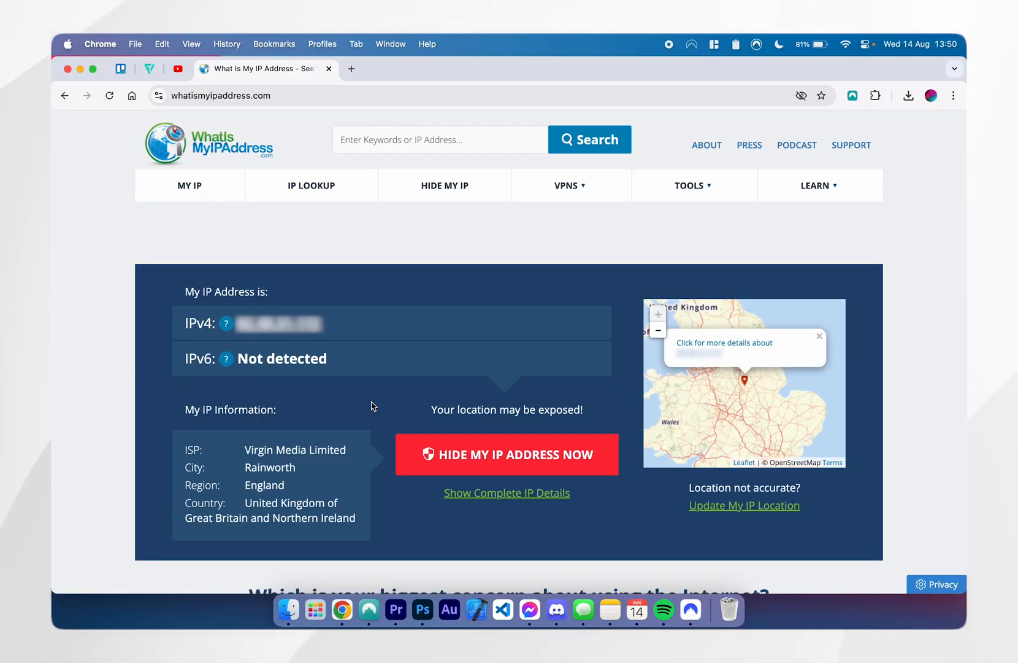
mouse_move(269, 477)
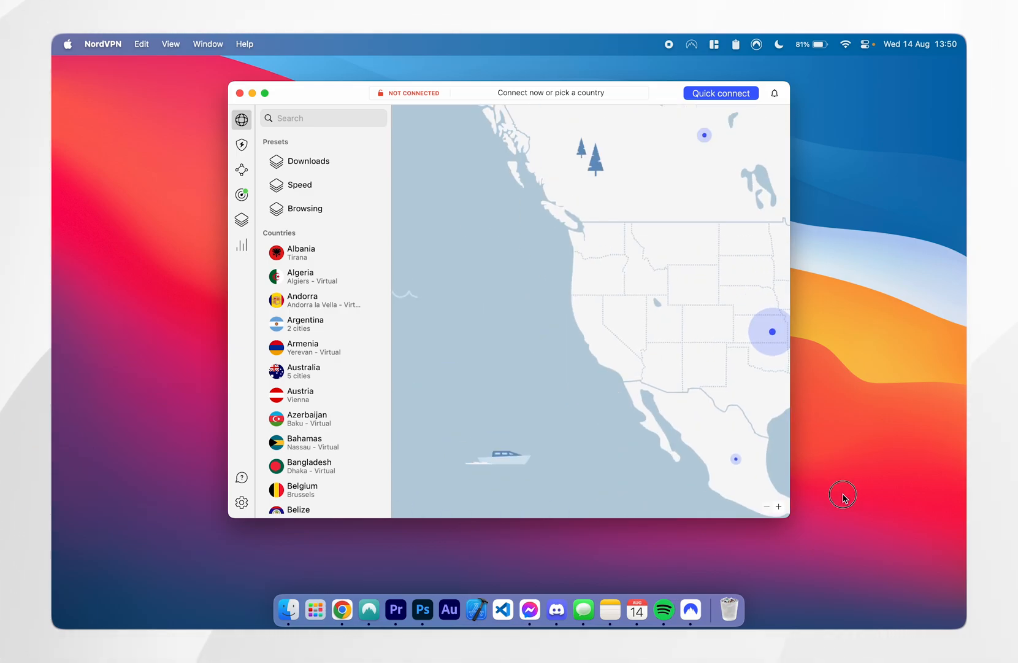
Step: Connect to the Dallas, Texas pin on the map, reaching server United States #10151
scroll("down", 3)
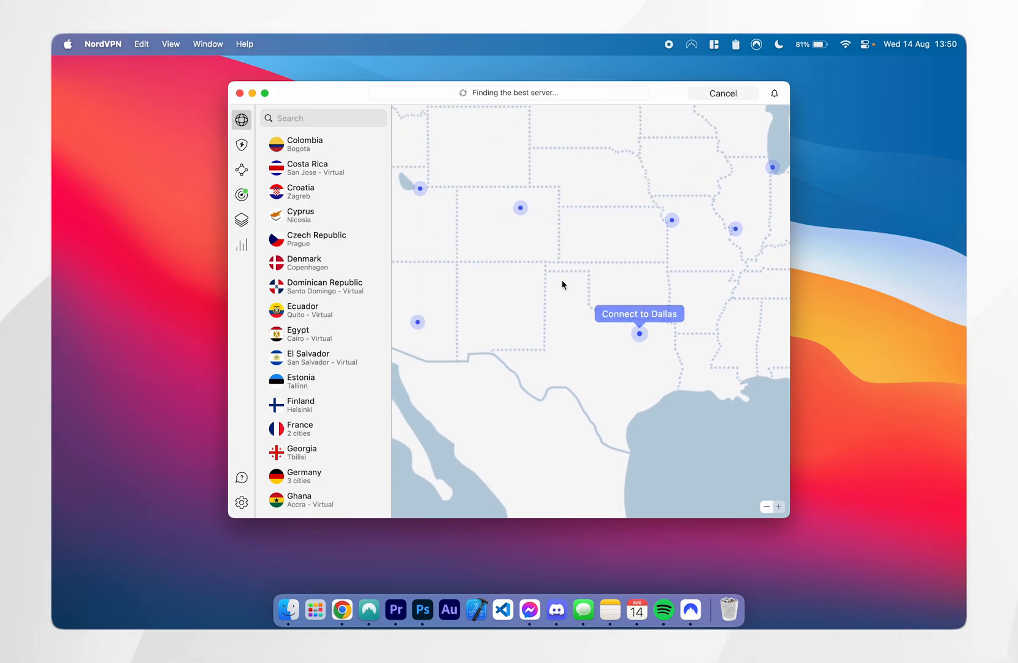
left_click(638, 333)
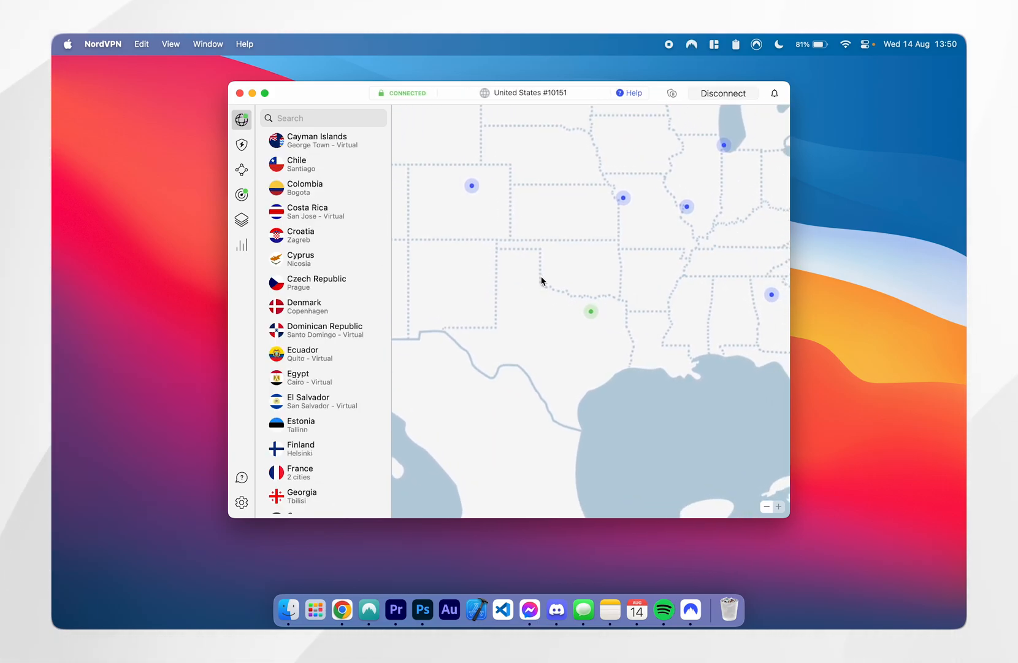
mouse_move(442, 218)
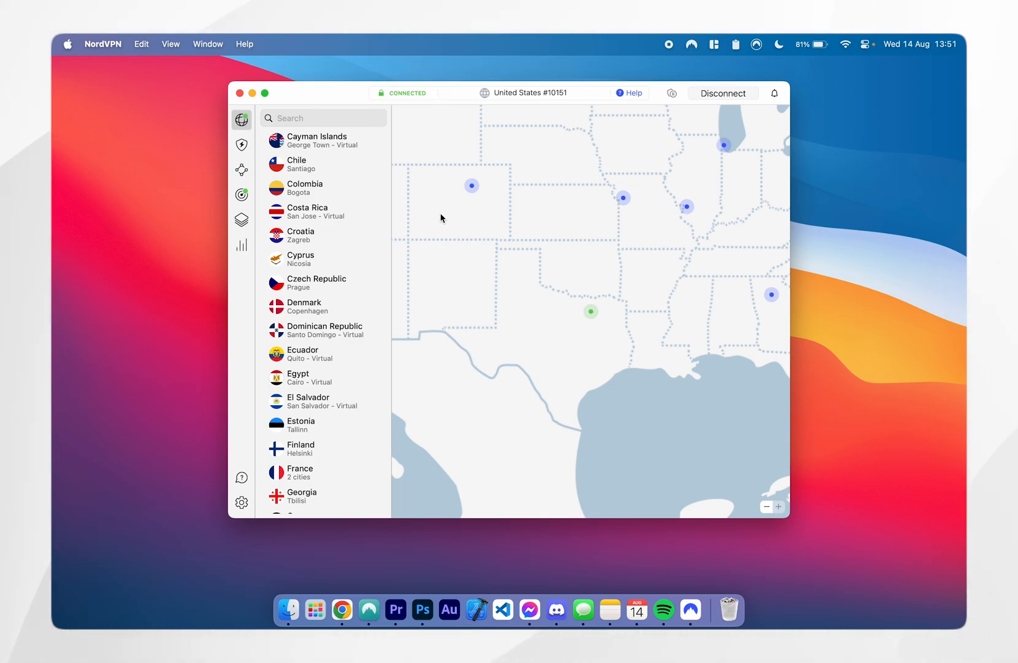
mouse_move(494, 258)
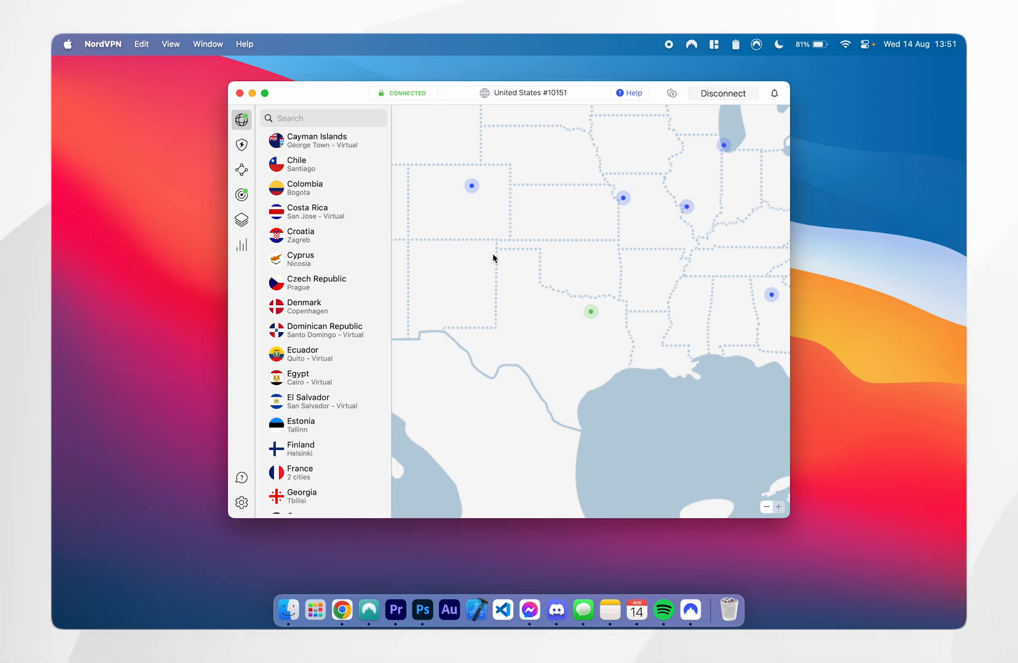
mouse_move(342, 609)
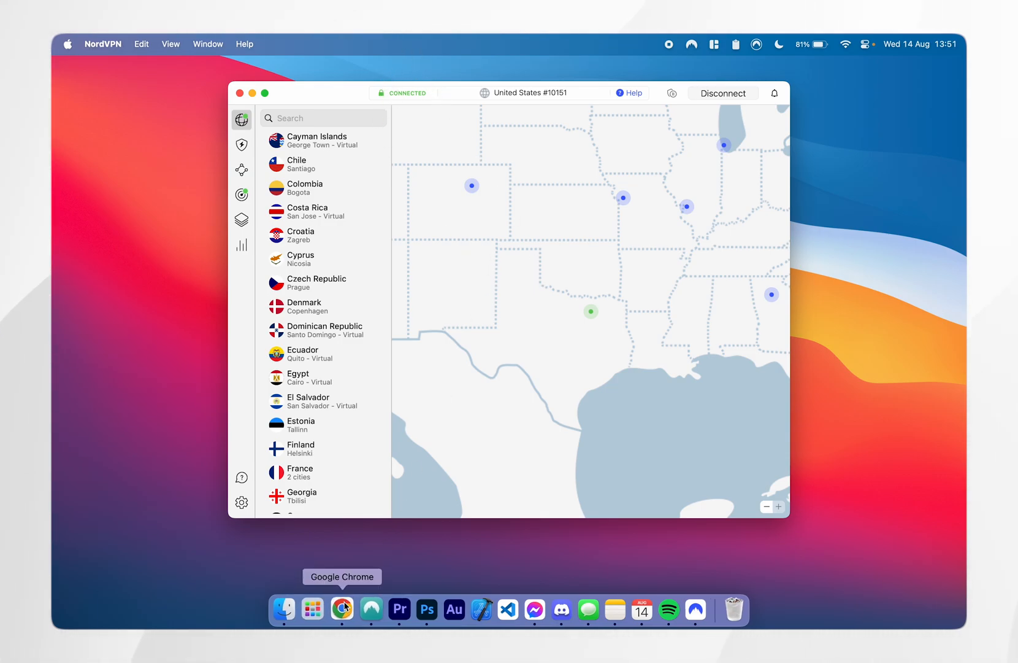
Step: Reload the IP check in Chrome confirming Dallas, Texas, United States, then bring NordVPN back in front
left_click(342, 609)
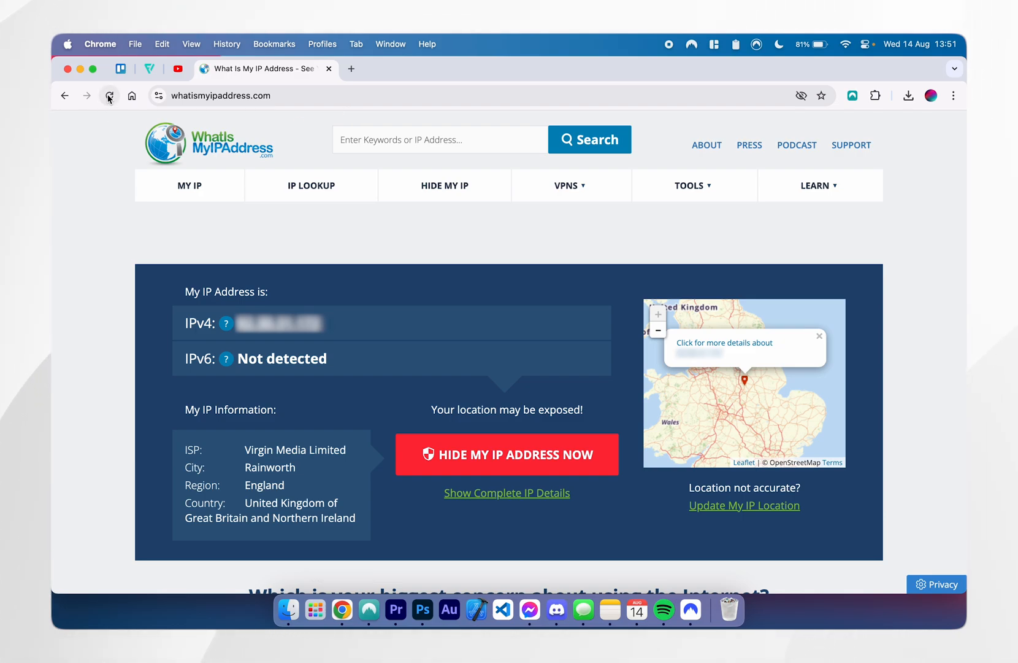
left_click(109, 96)
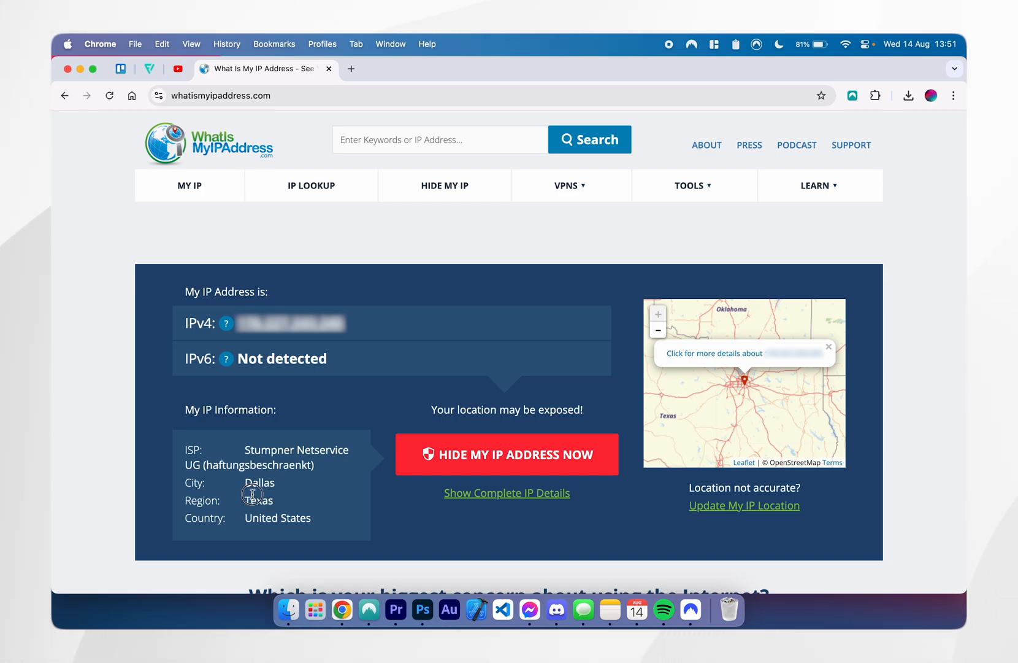
double_click(278, 517)
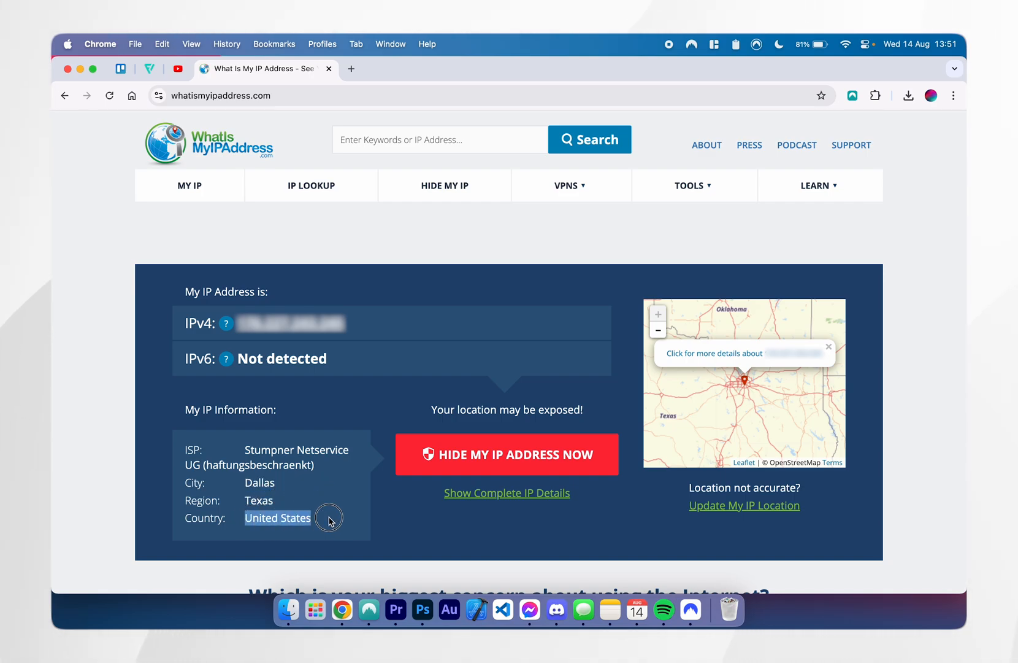
mouse_move(380, 441)
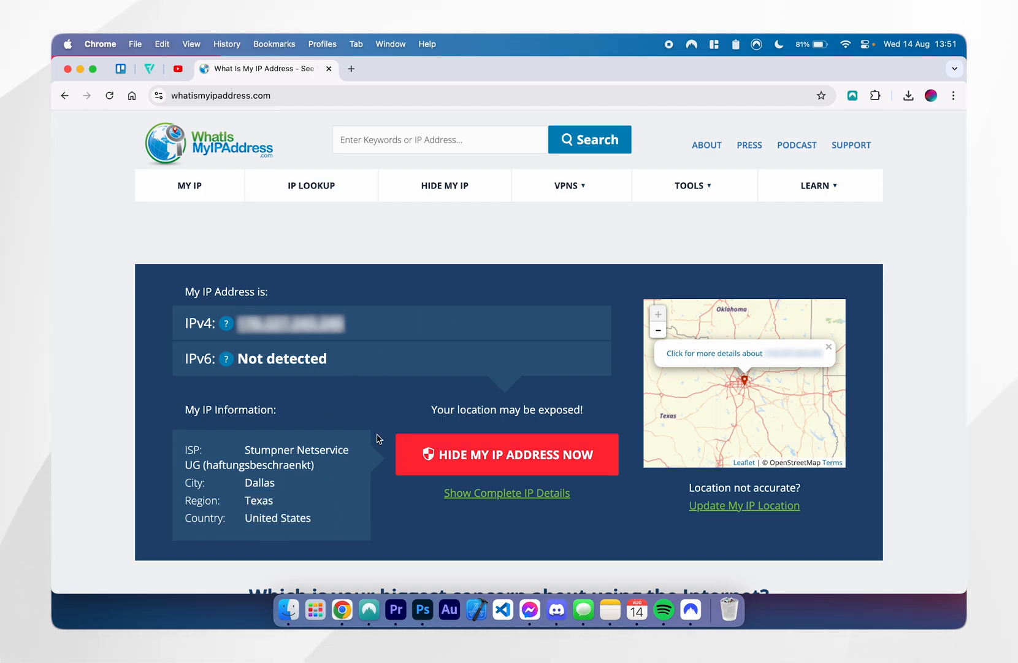
left_click(690, 609)
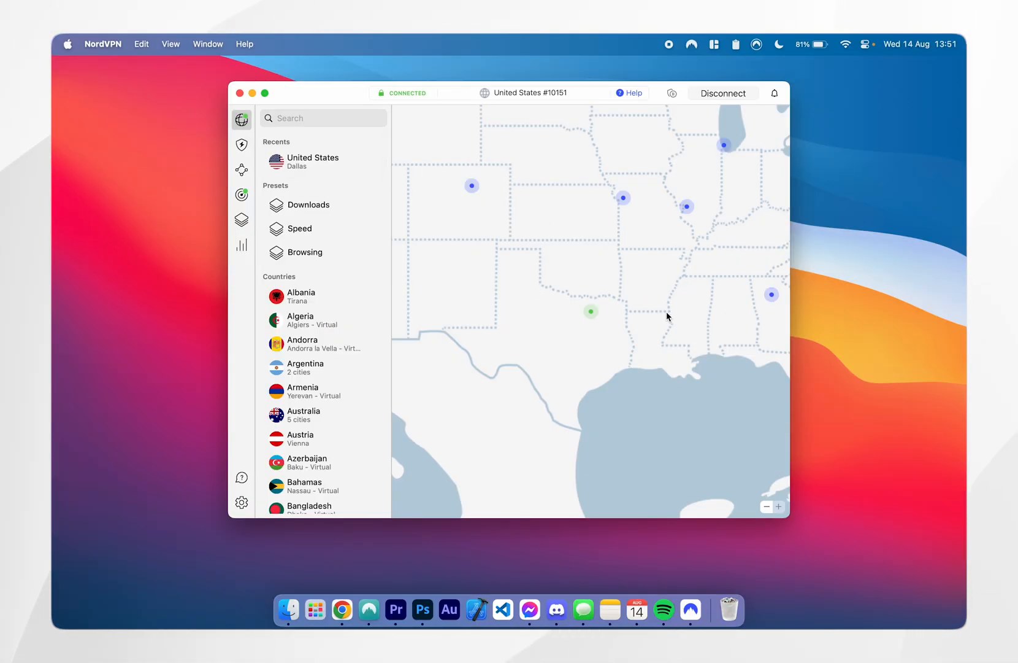
mouse_move(716, 100)
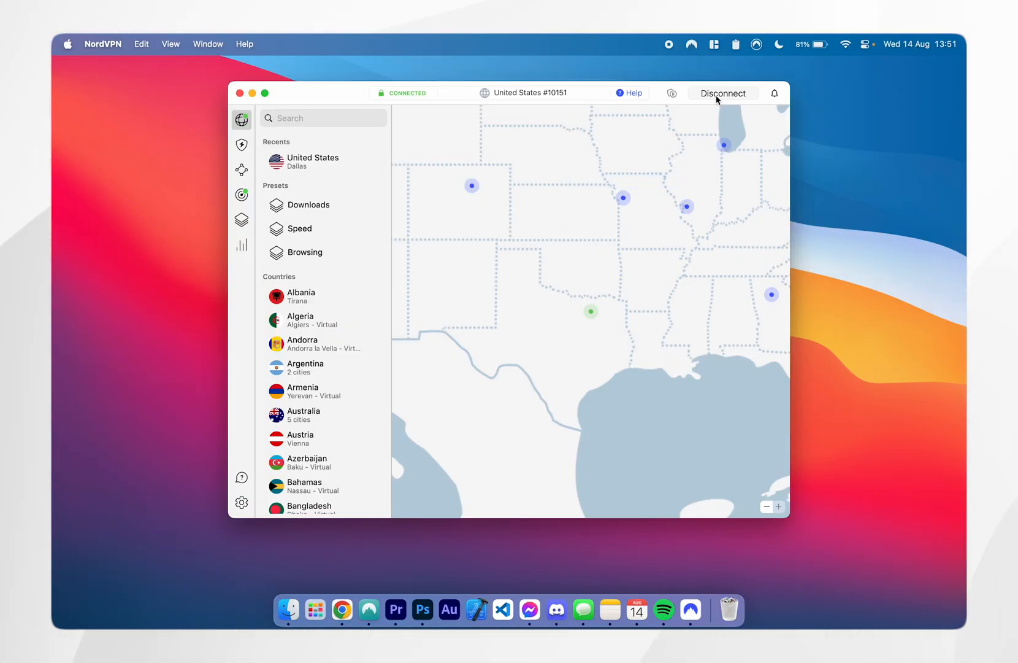
Step: Disconnect from the Dallas VPN server, leaving United States, Dallas under recents
left_click(721, 93)
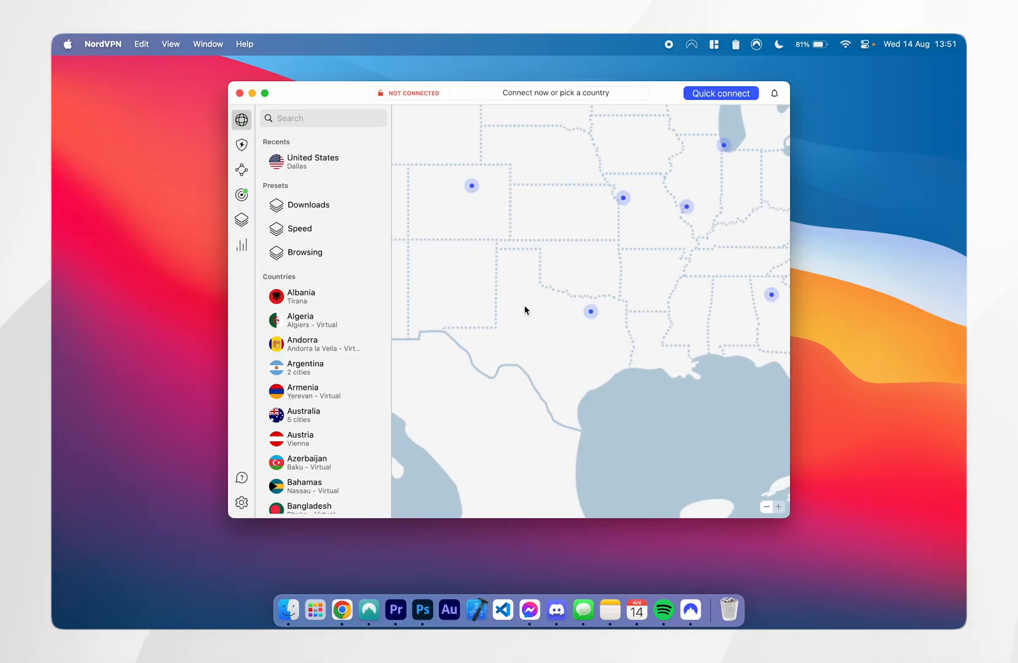